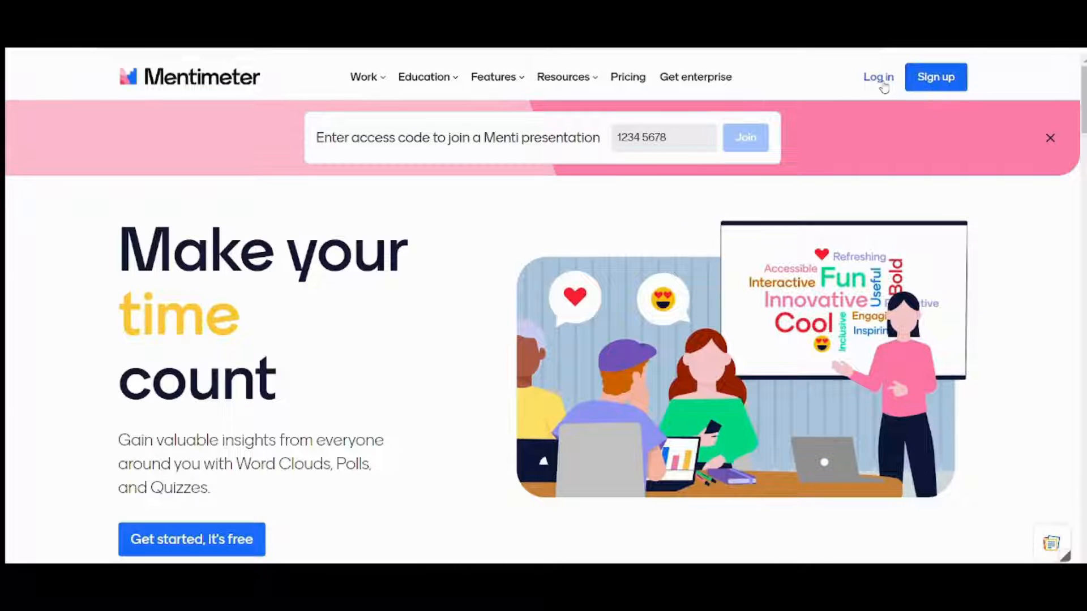
Log in to Mentimeter with the Google account and reach the Home dashboard
{"action": "left_click", "coordinate": [877, 77]}
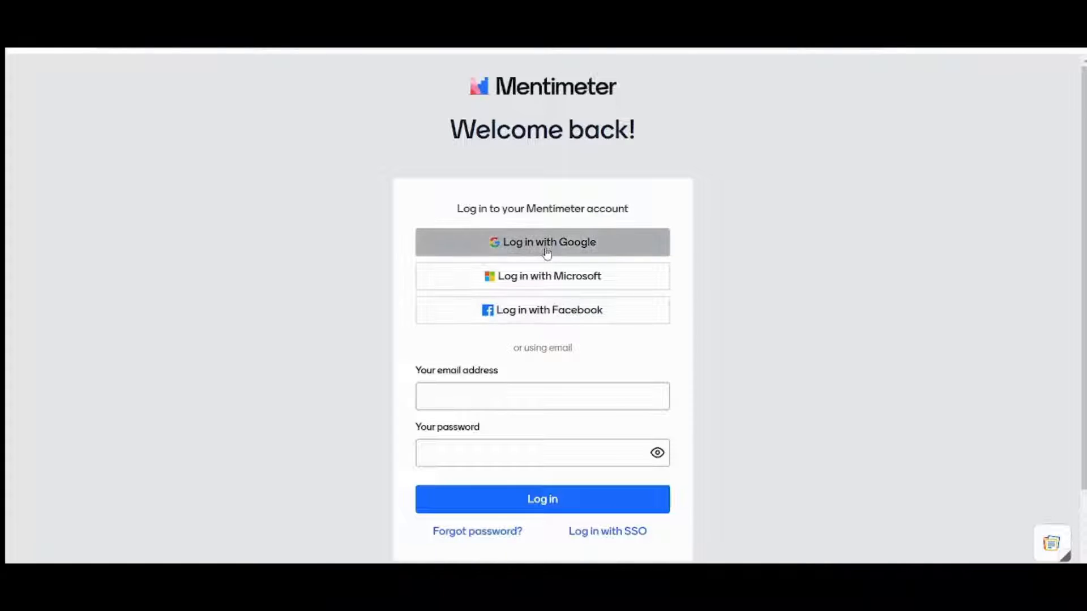
{"action": "left_click", "coordinate": [542, 499]}
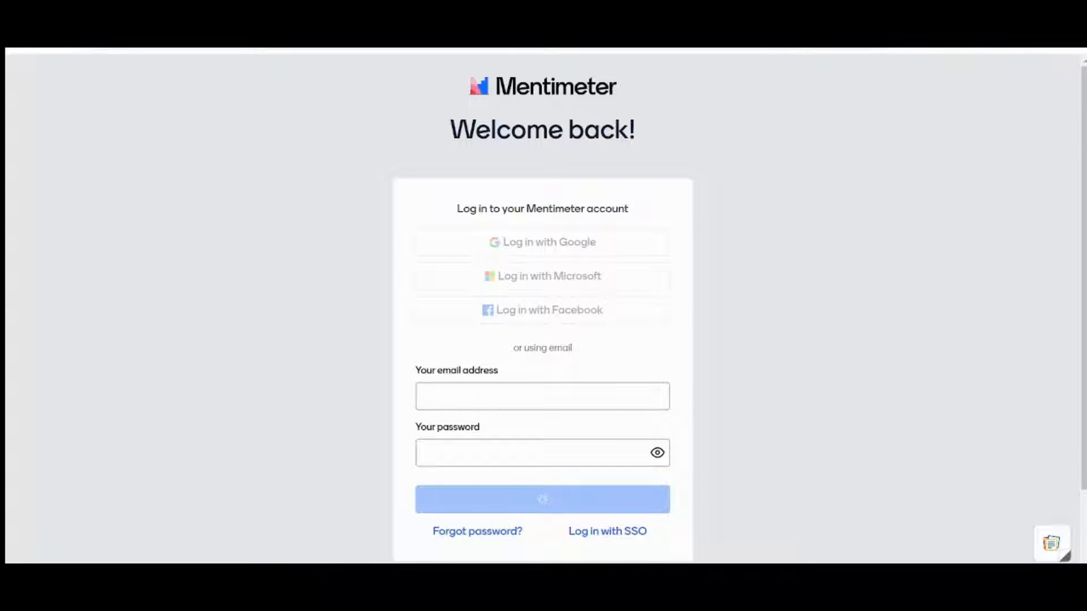
{"action": "left_click", "coordinate": [542, 500]}
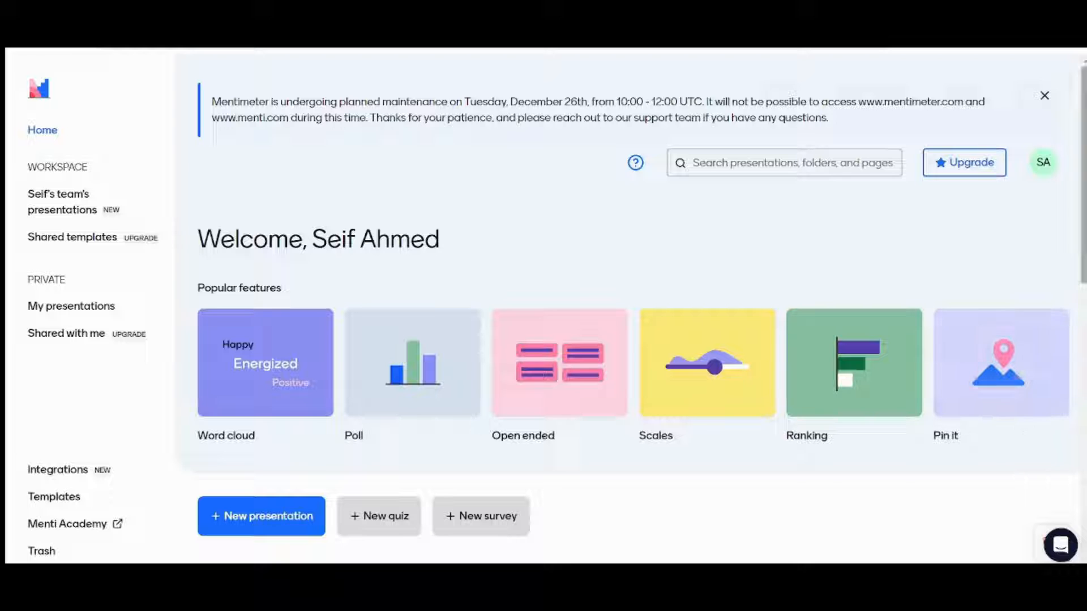
{"action": "scroll", "scroll_direction": "down", "scroll_amount": 3}
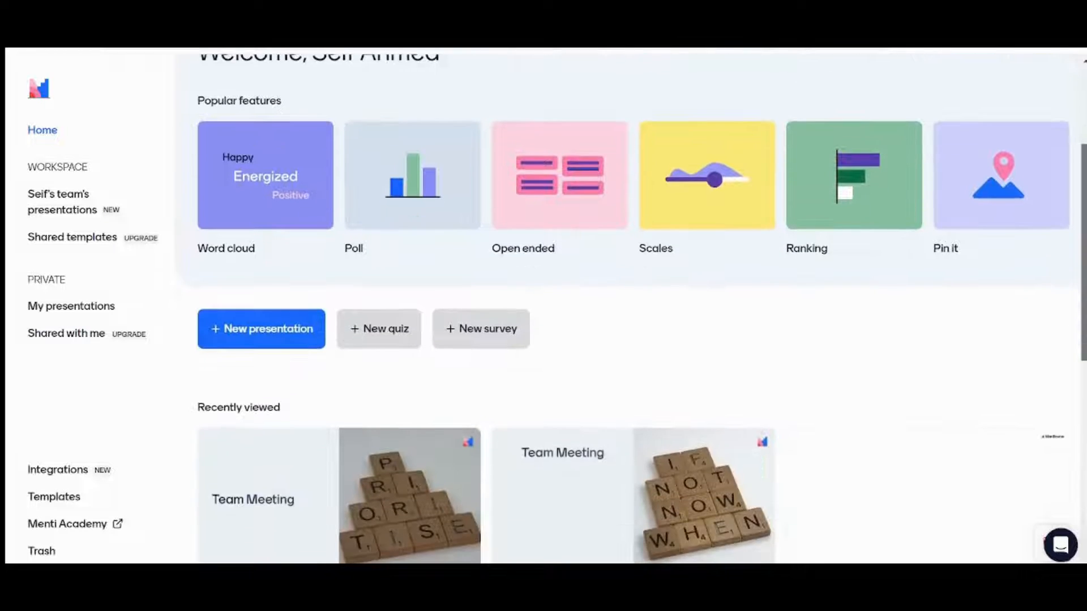
{"action": "scroll", "scroll_direction": "up", "scroll_amount": 3}
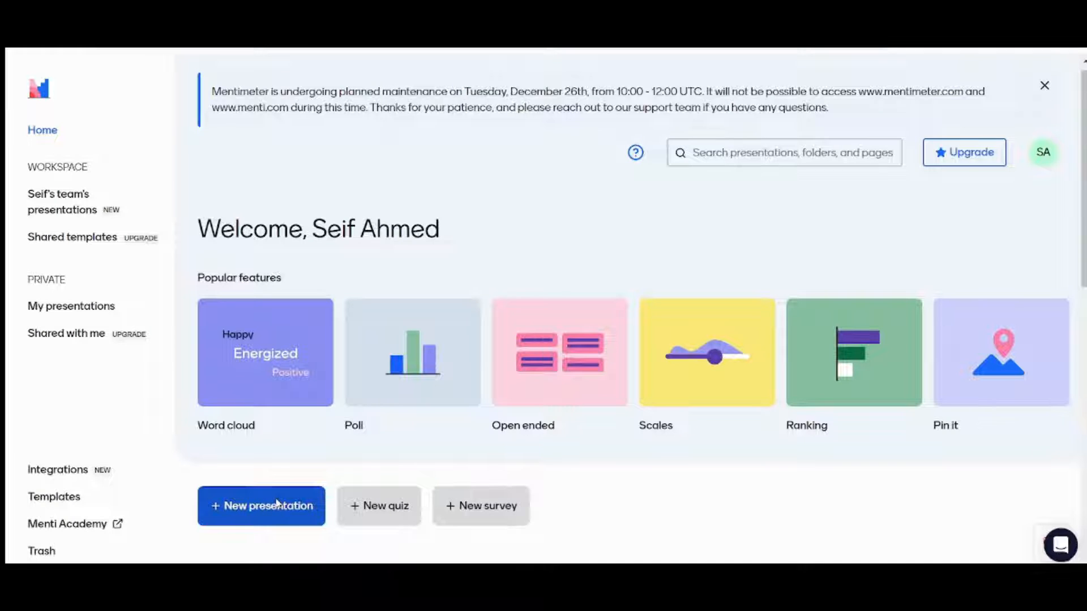
Create a new untitled presentation, browse the templates, and view the Team Meeting example deck
{"action": "left_click", "coordinate": [261, 506]}
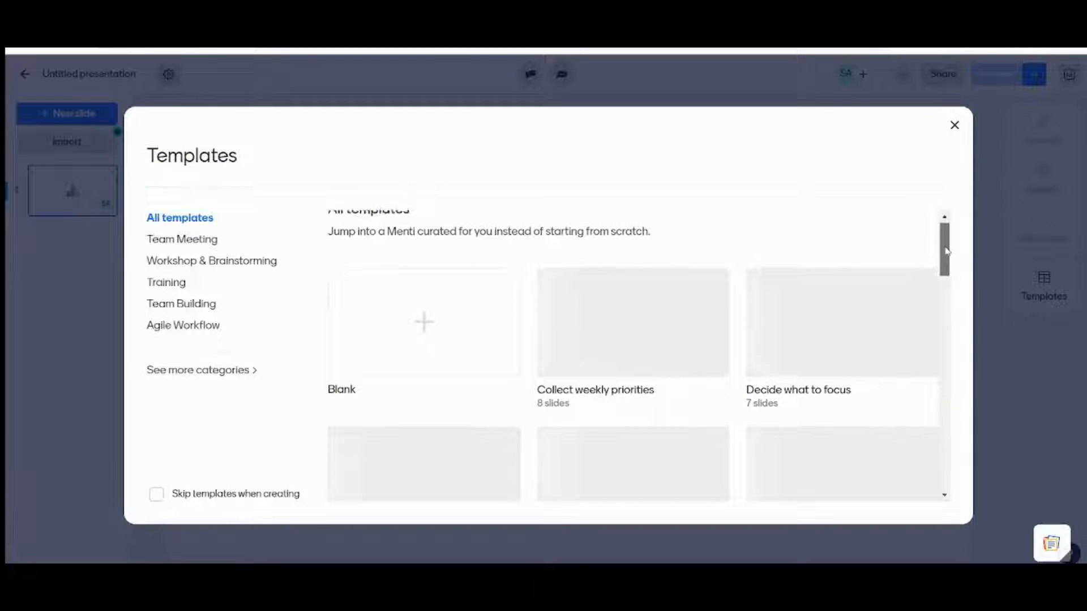
{"action": "scroll", "scroll_direction": "down", "scroll_amount": 3}
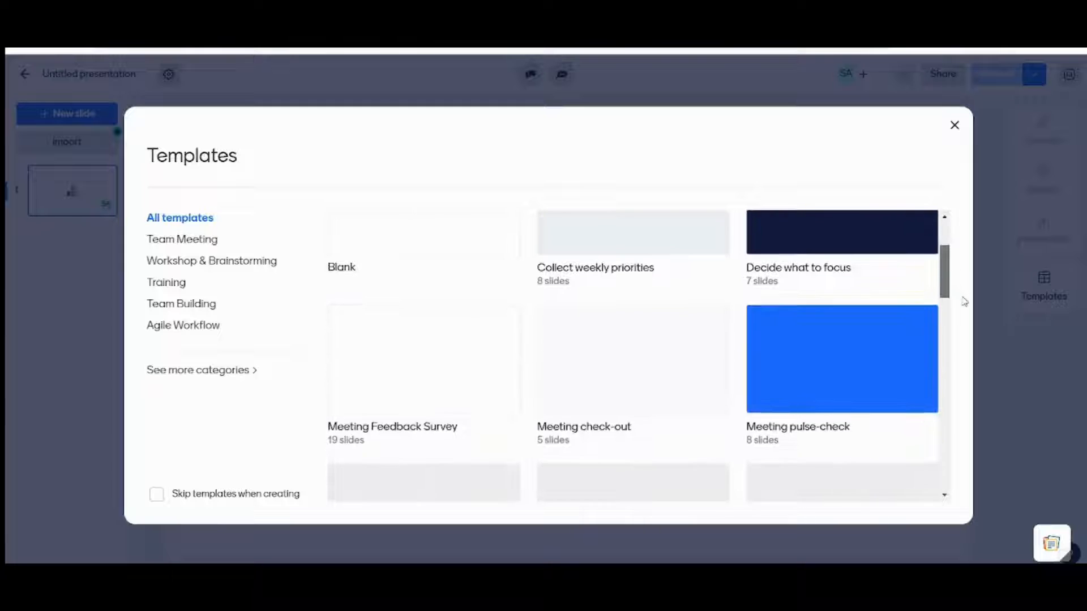
{"action": "scroll", "scroll_direction": "down", "scroll_amount": 3}
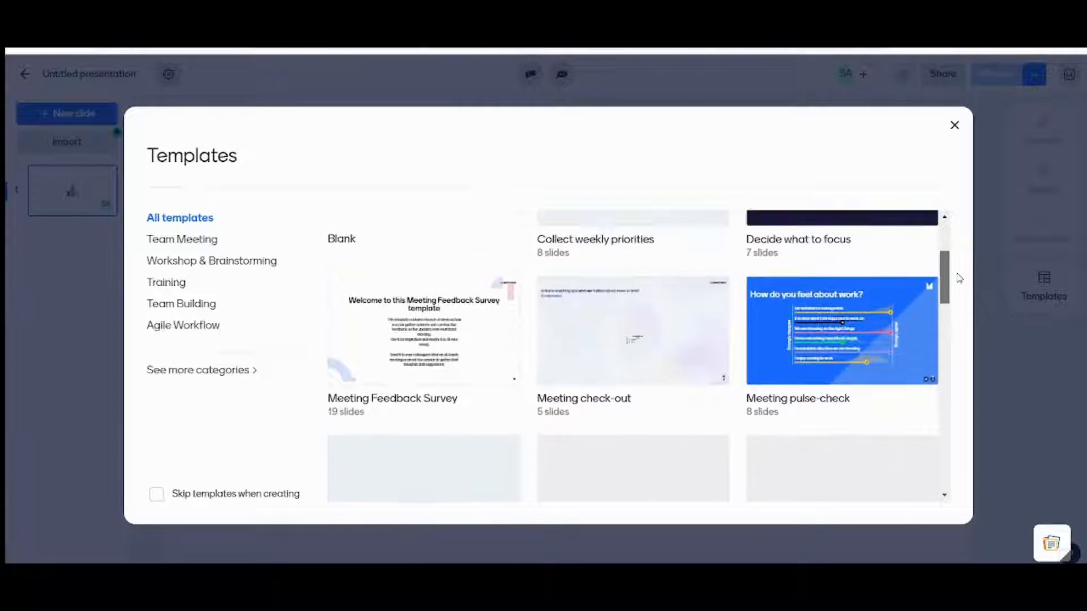
{"action": "scroll", "scroll_direction": "down", "scroll_amount": 3}
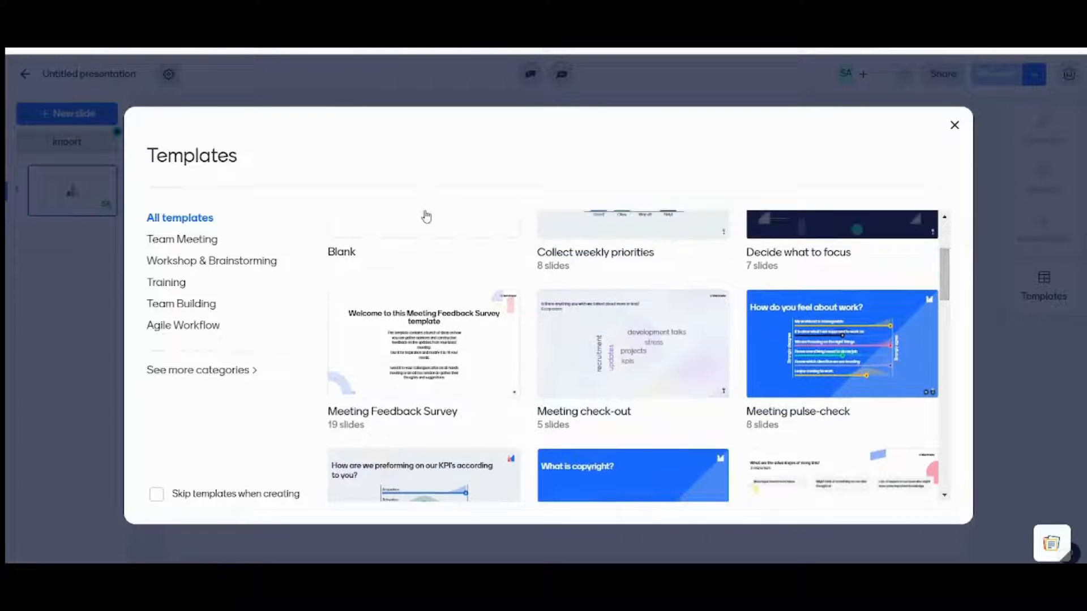
{"action": "left_click", "coordinate": [955, 125]}
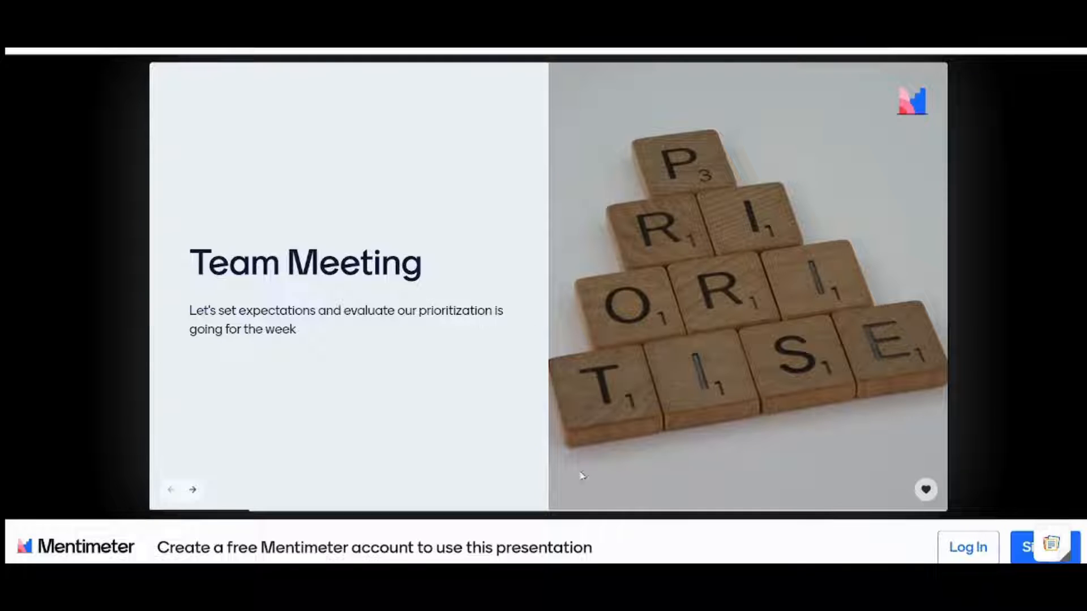
{"action": "mouse_move", "coordinate": [724, 221]}
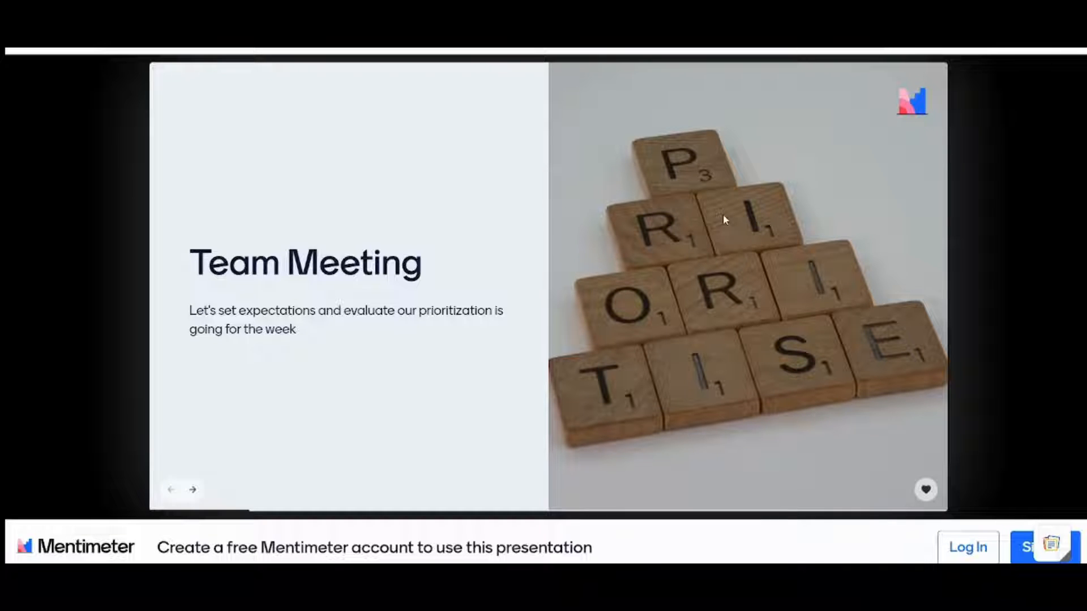
{"action": "mouse_move", "coordinate": [754, 234]}
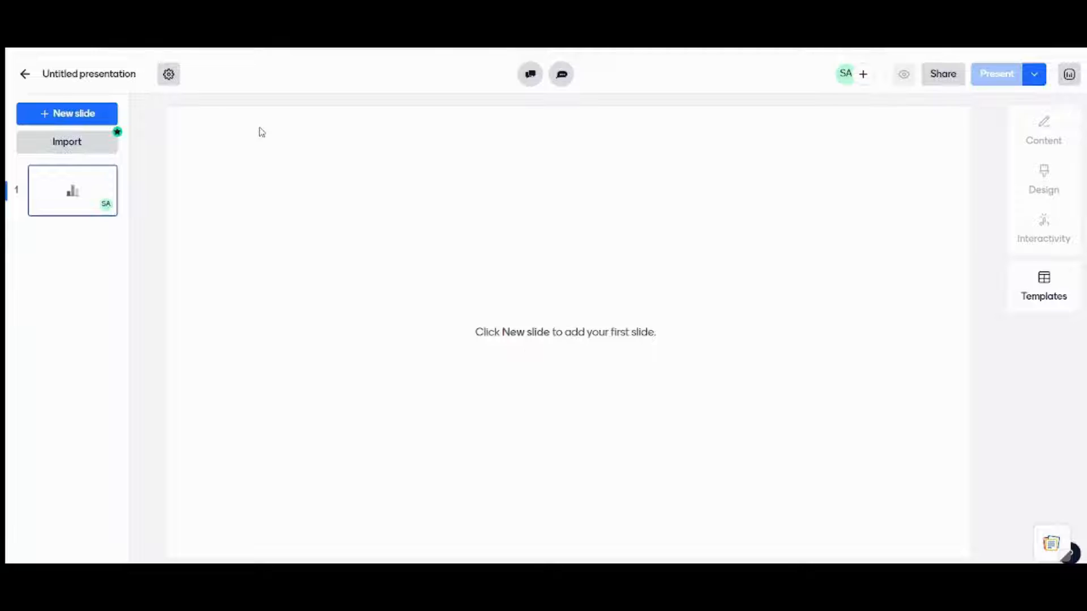
Add a Heading slide as the first slide of the untitled presentation
{"action": "left_click", "coordinate": [67, 113]}
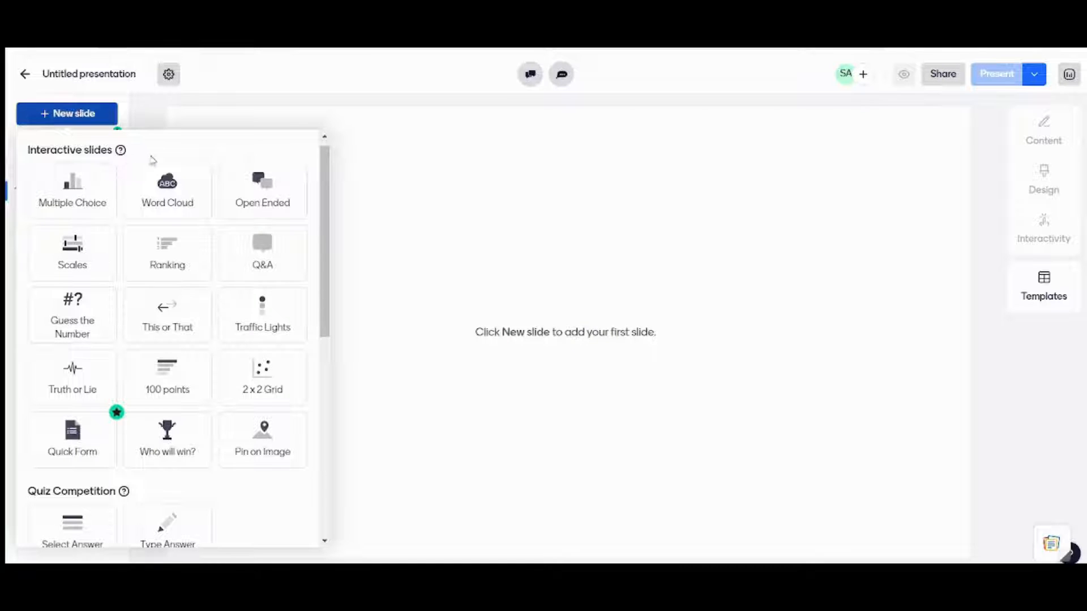
{"action": "scroll", "scroll_direction": "down", "scroll_amount": 3}
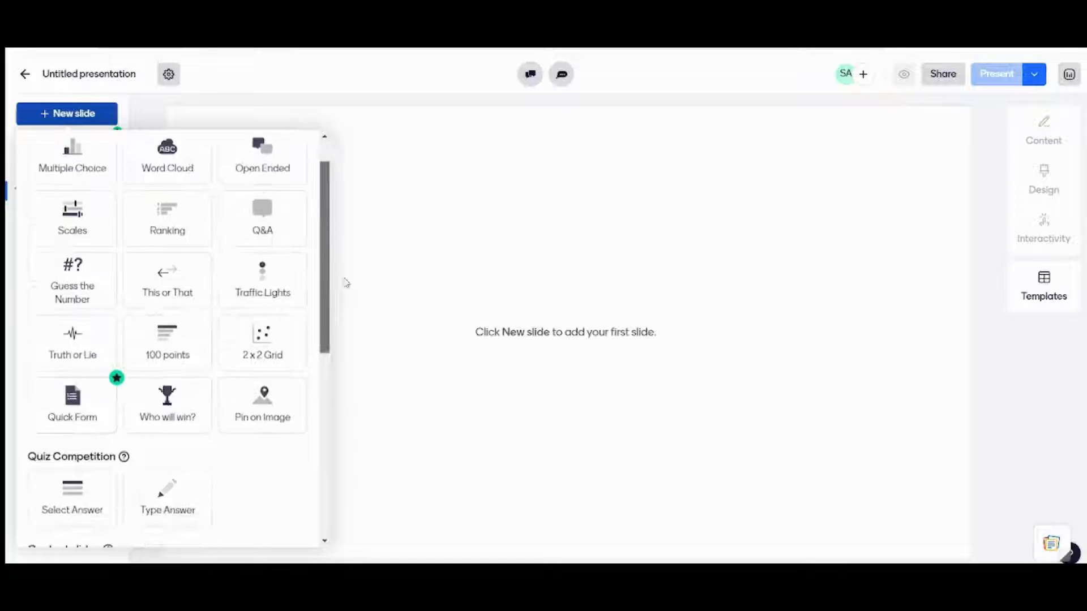
{"action": "scroll", "scroll_direction": "down", "scroll_amount": 3}
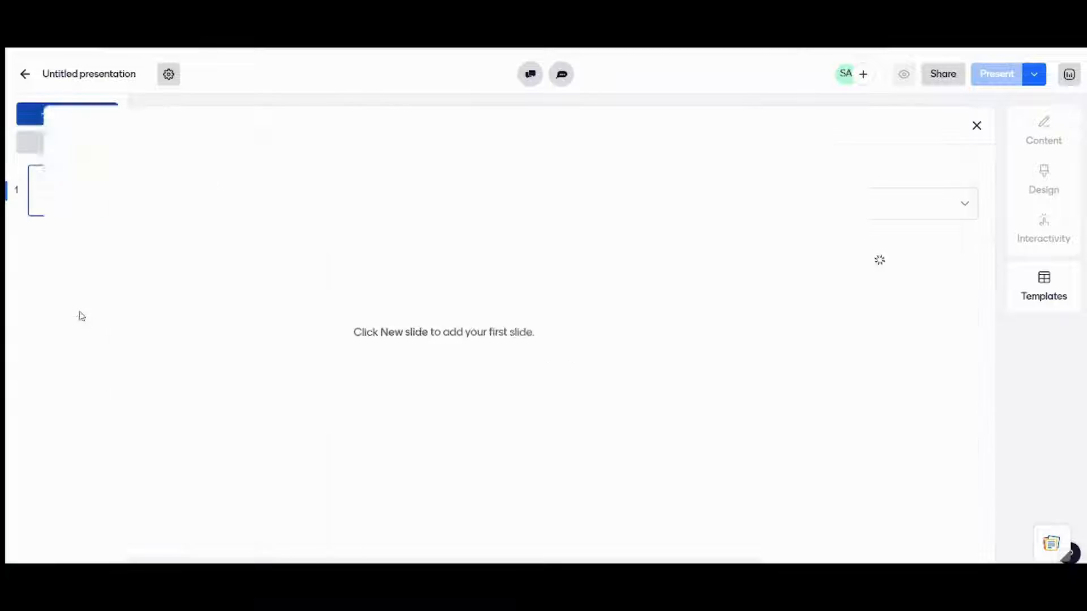
{"action": "left_click", "coordinate": [66, 114]}
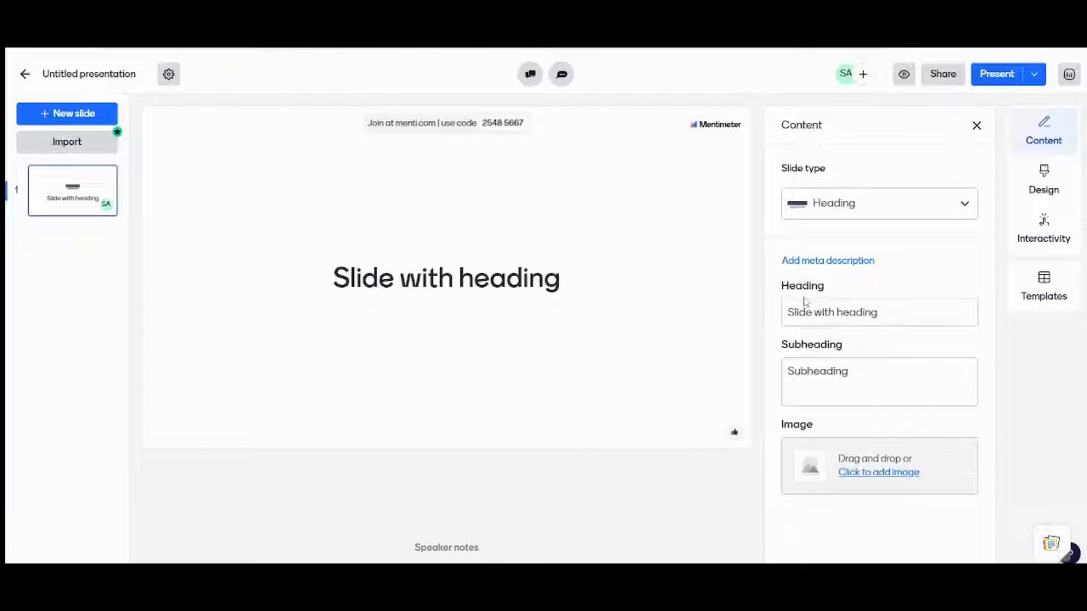
Set heading 'Team Meeting' and subheading 'Let's set expectations and evaluate our prioritization is going for the week'
{"action": "type", "text": "Team Meeting"}
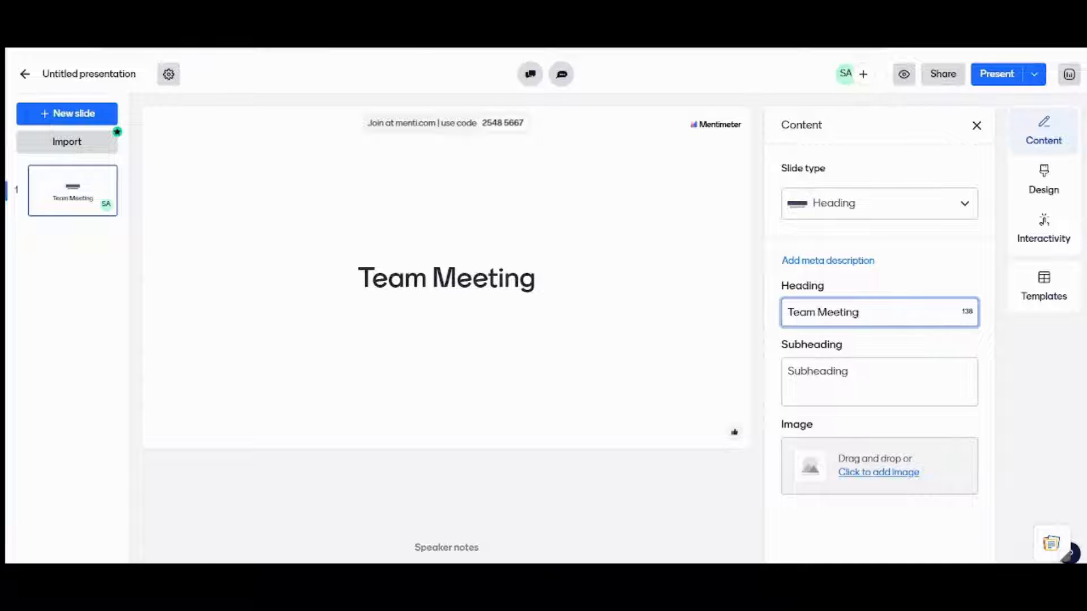
{"action": "left_click", "coordinate": [903, 74]}
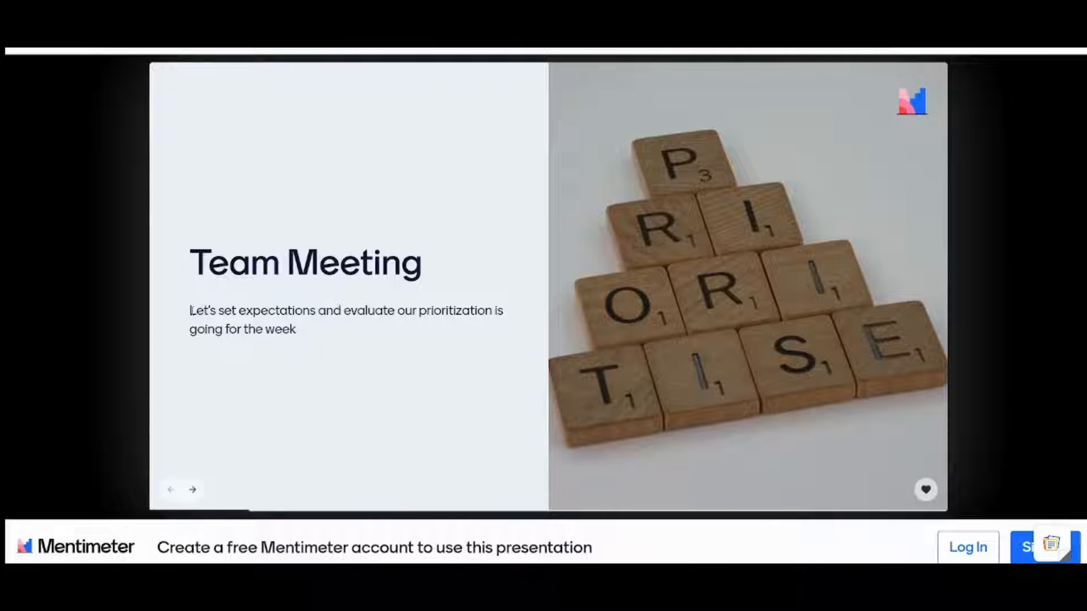
{"action": "left_click_drag", "start_coordinate": [190, 310], "coordinate": [298, 329]}
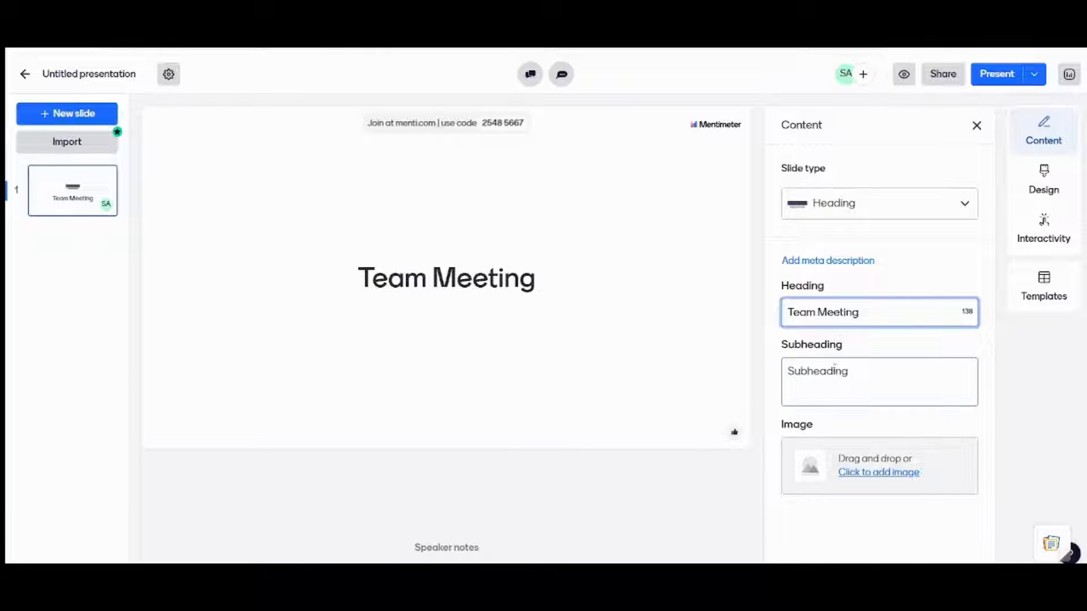
{"action": "type", "text": "Let's set expectations and evaluate our prioritization is going for the week"}
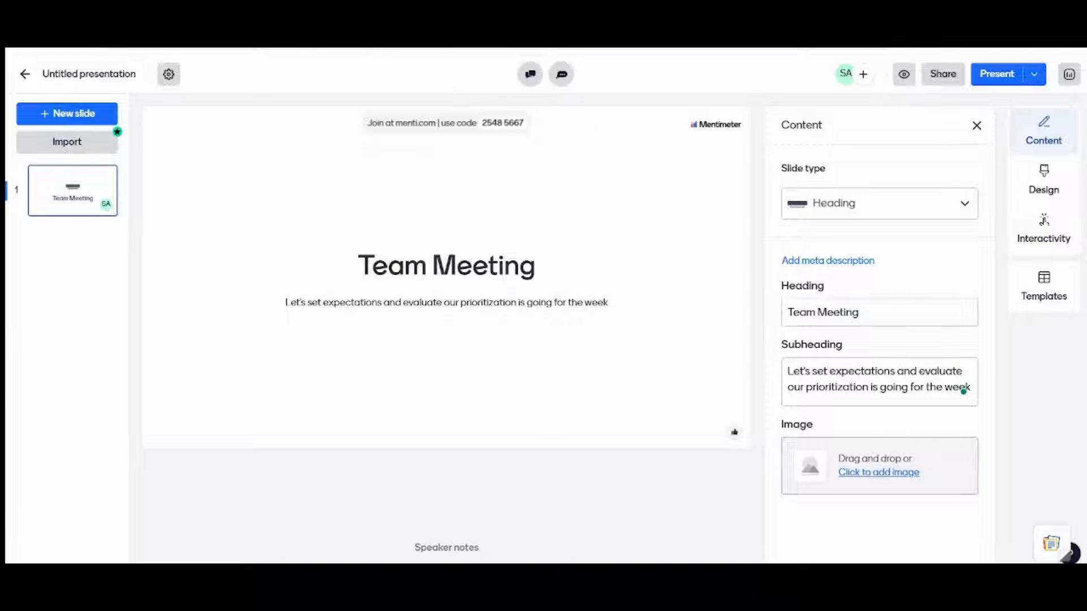
{"action": "left_click", "coordinate": [997, 74]}
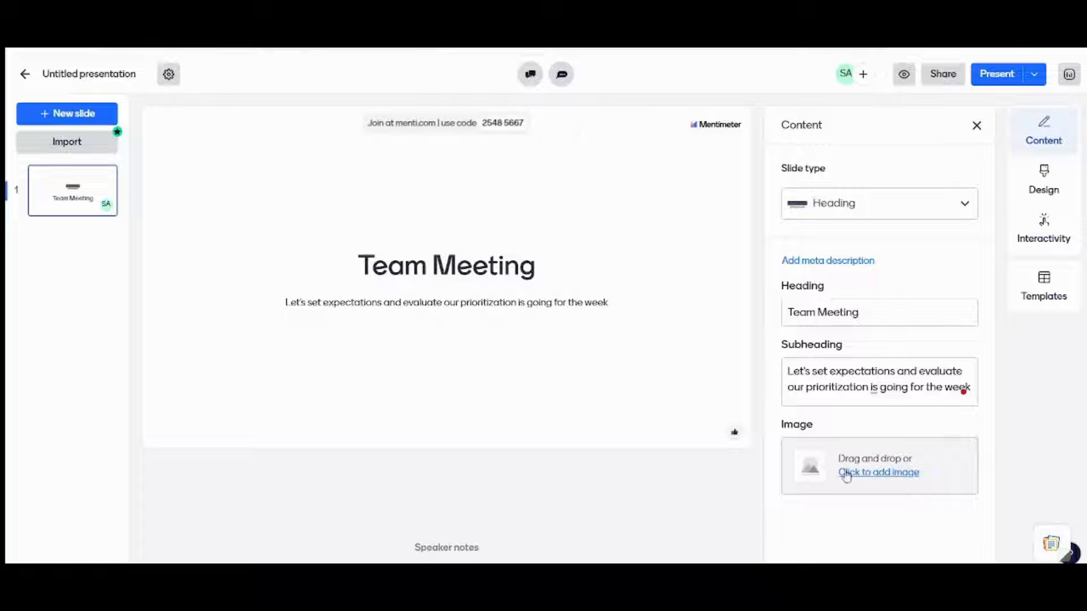
Insert the wooden letter tiles photo found by searching 'puzzle' in the image library
{"action": "left_click", "coordinate": [878, 472]}
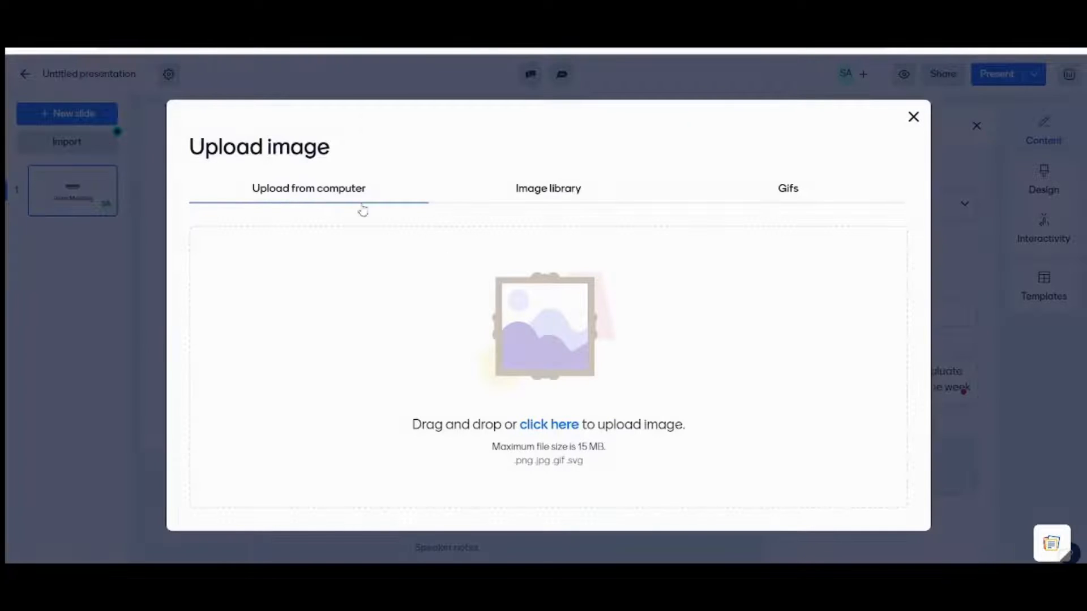
{"action": "left_click", "coordinate": [548, 188]}
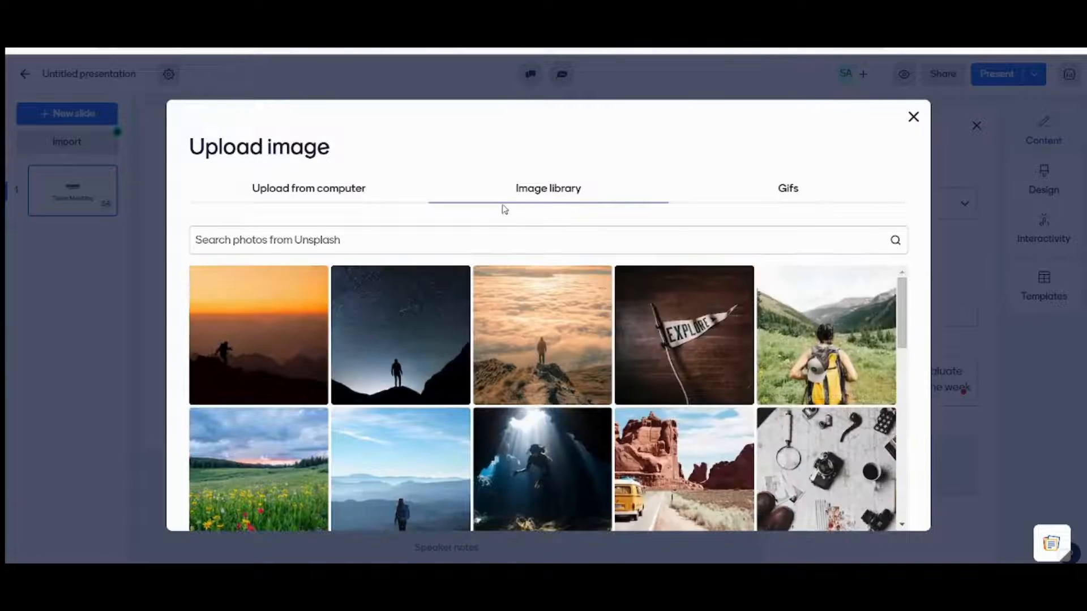
{"action": "type", "text": "puzl"}
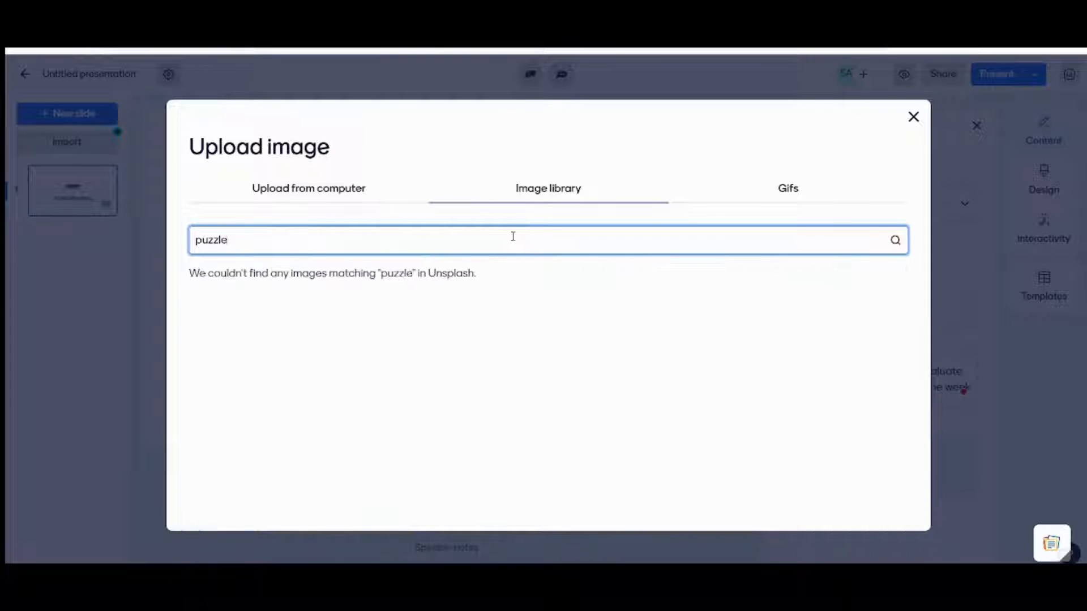
{"action": "left_click", "coordinate": [895, 240]}
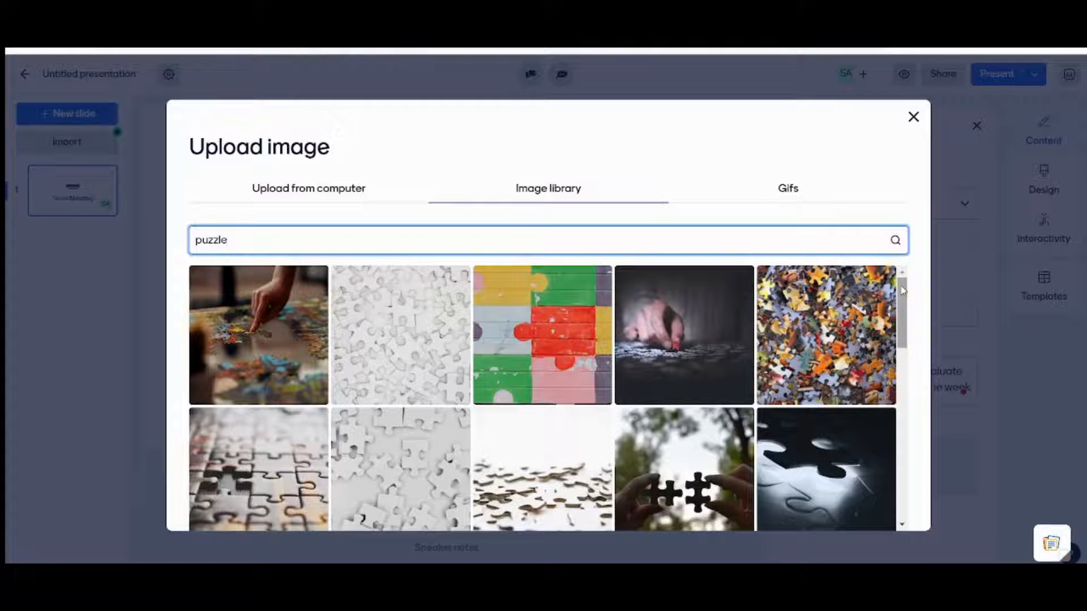
{"action": "scroll", "scroll_direction": "down", "scroll_amount": 3}
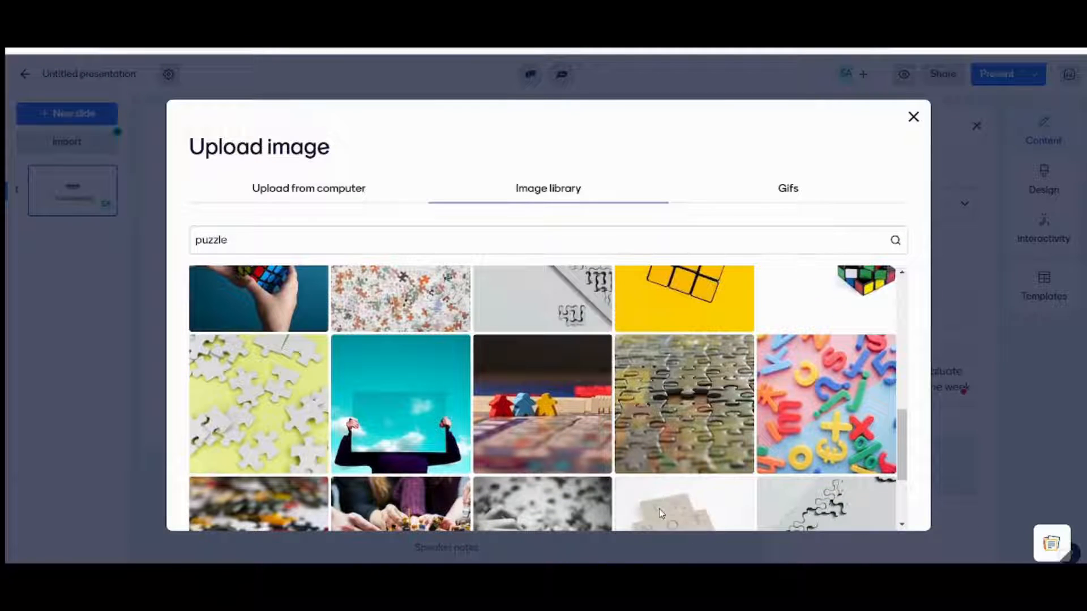
{"action": "left_click", "coordinate": [683, 502]}
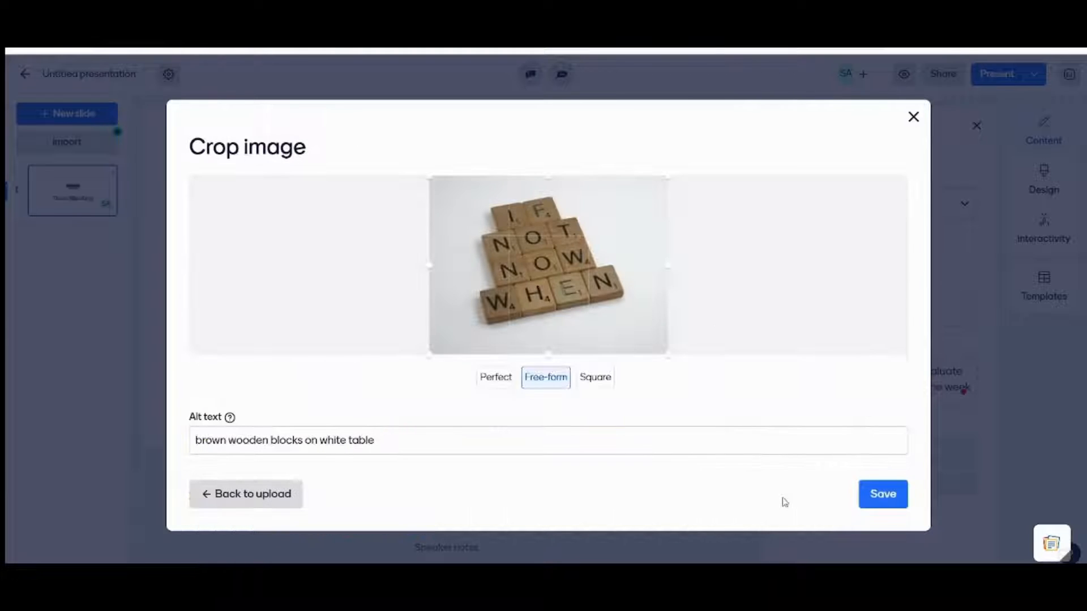
{"action": "left_click", "coordinate": [883, 494]}
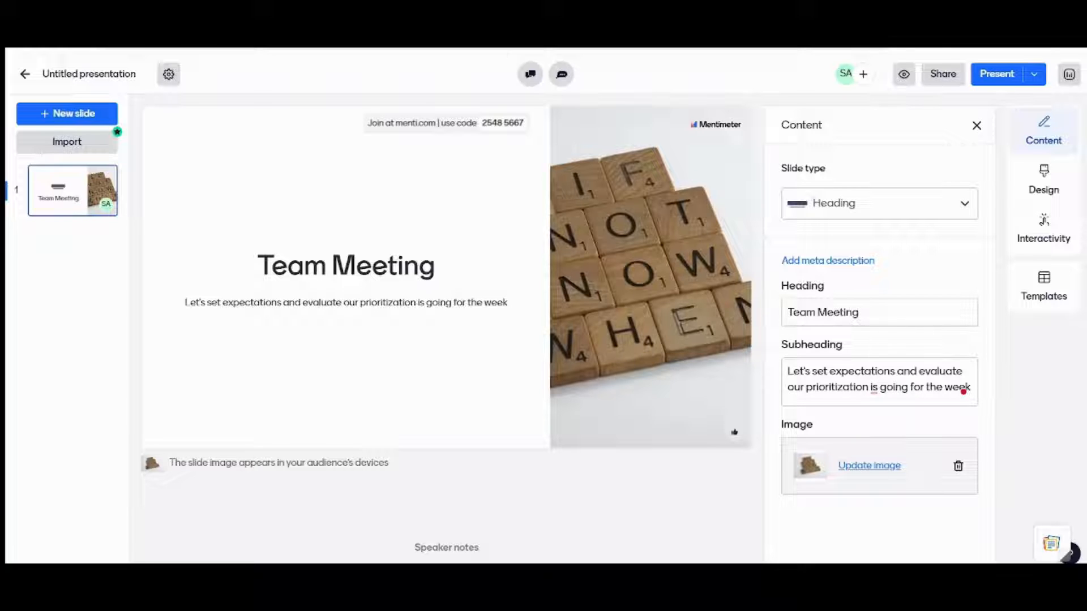
Show the Design settings in the right sidebar for the Team Meeting slide
{"action": "left_click", "coordinate": [995, 73]}
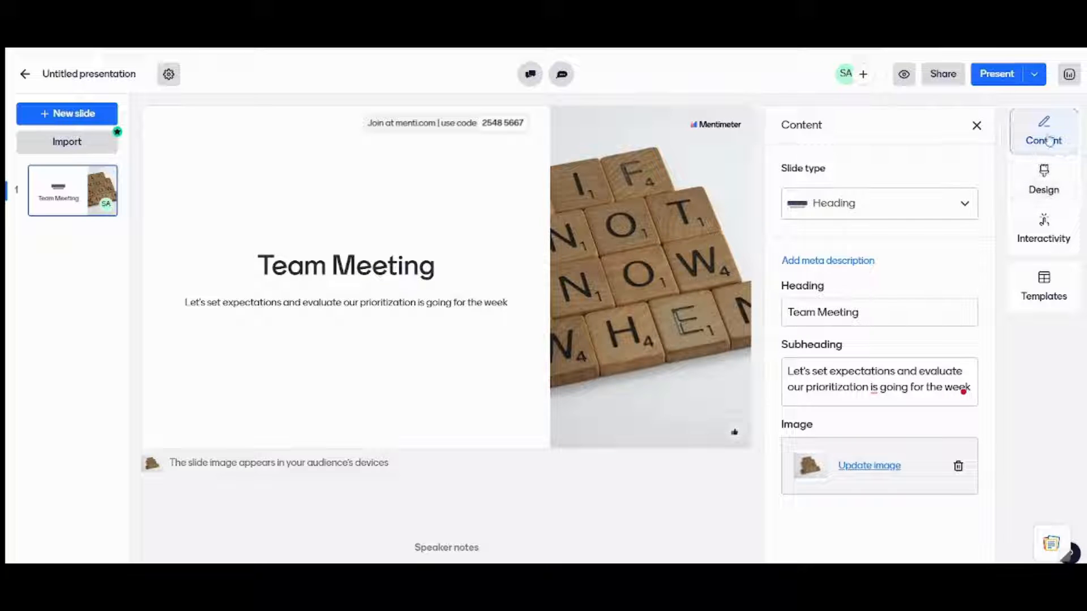
{"action": "left_click", "coordinate": [1042, 179]}
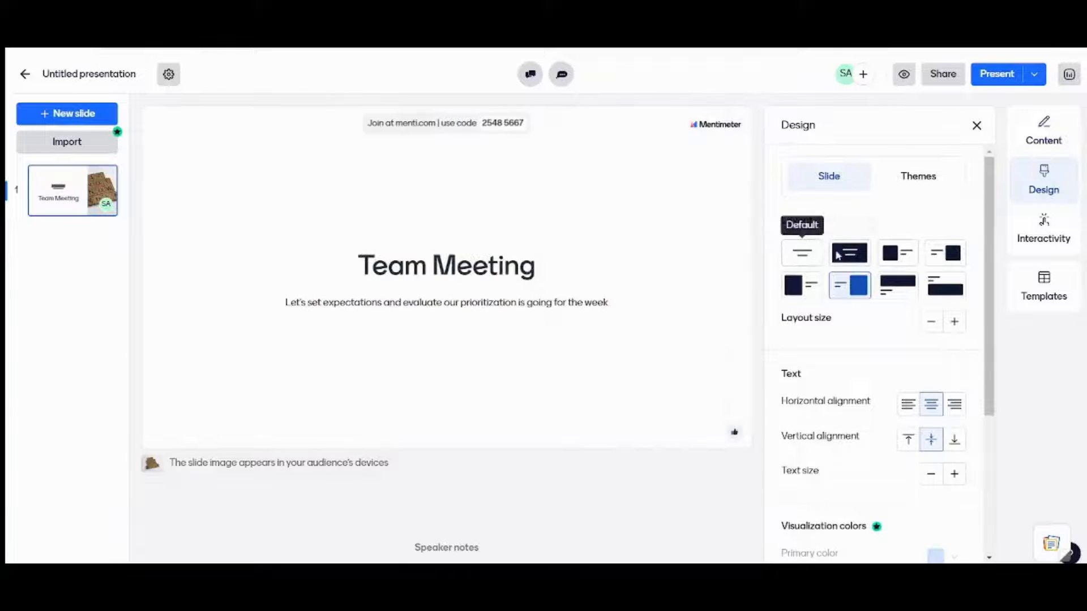
Choose the image-right layout and increase the layout size so the tiles photo is larger
{"action": "left_click", "coordinate": [944, 252]}
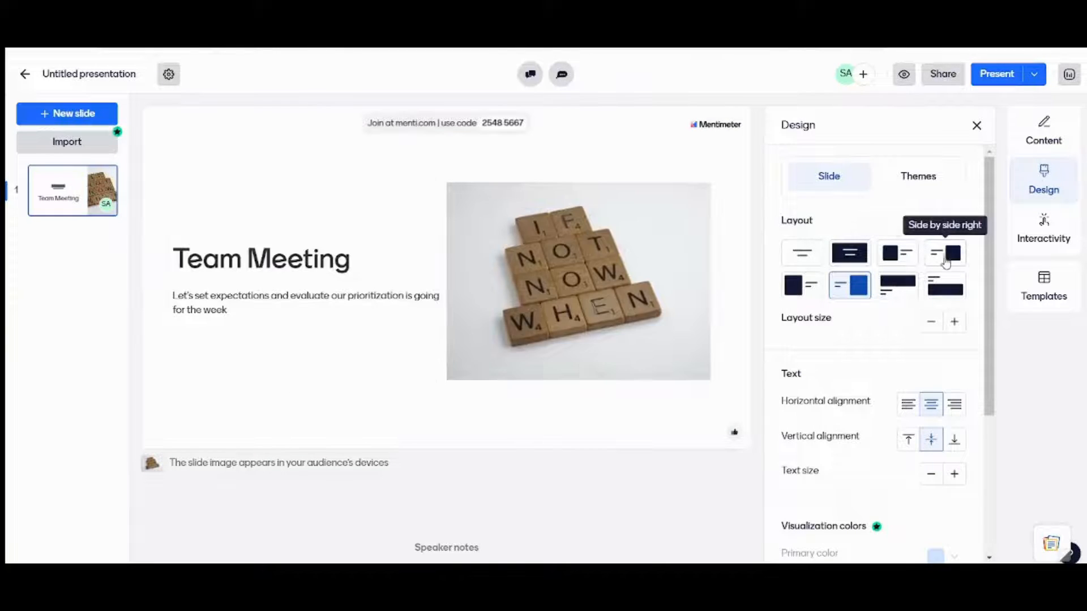
{"action": "left_click", "coordinate": [944, 252]}
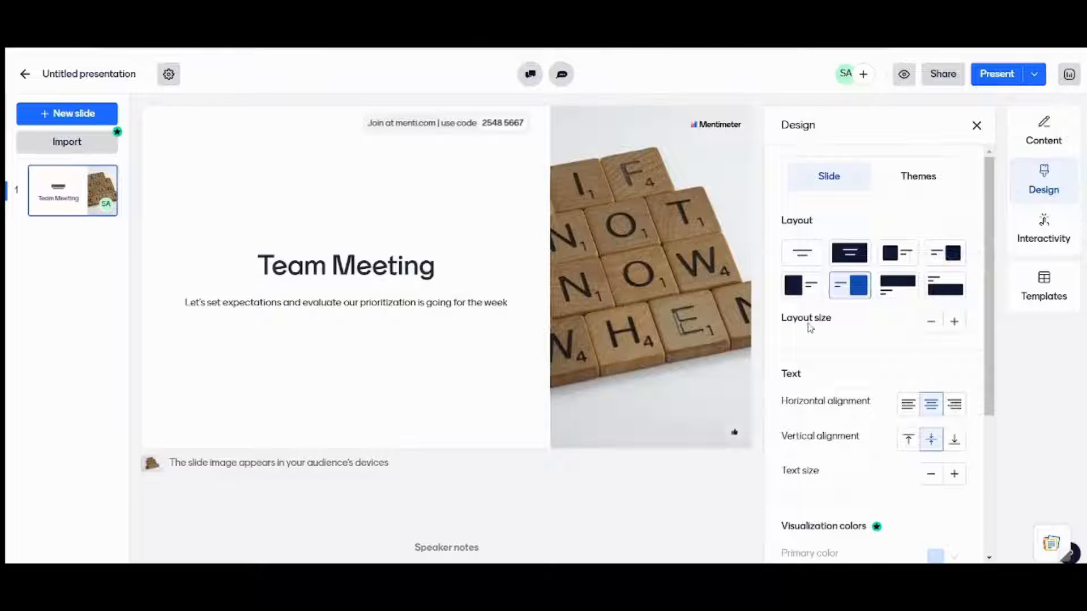
{"action": "left_click", "coordinate": [953, 321]}
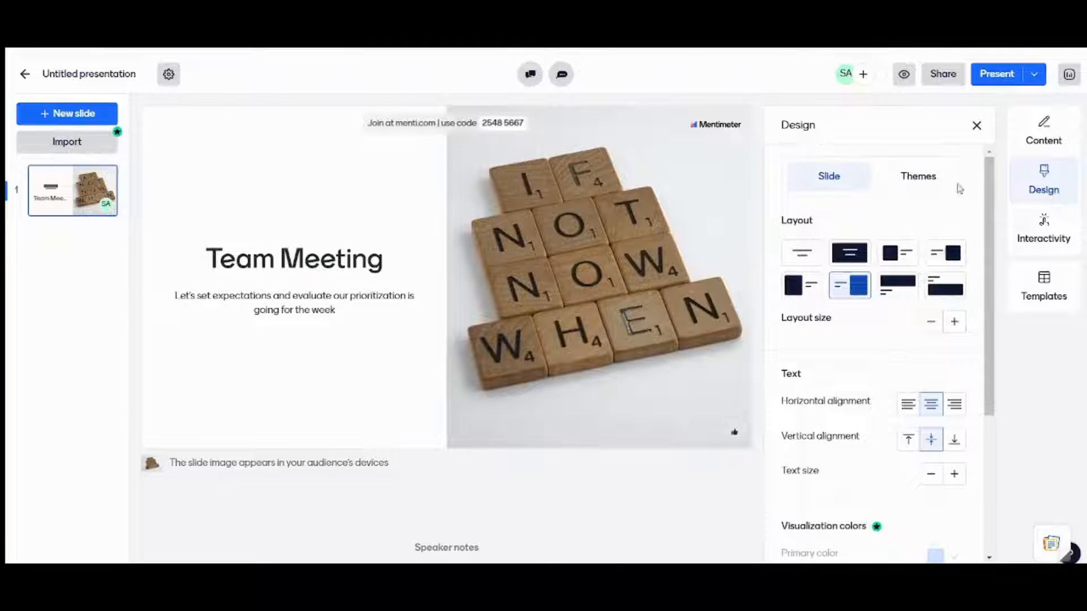
Apply the Soft shadows theme from the default themes list
{"action": "left_click", "coordinate": [917, 176]}
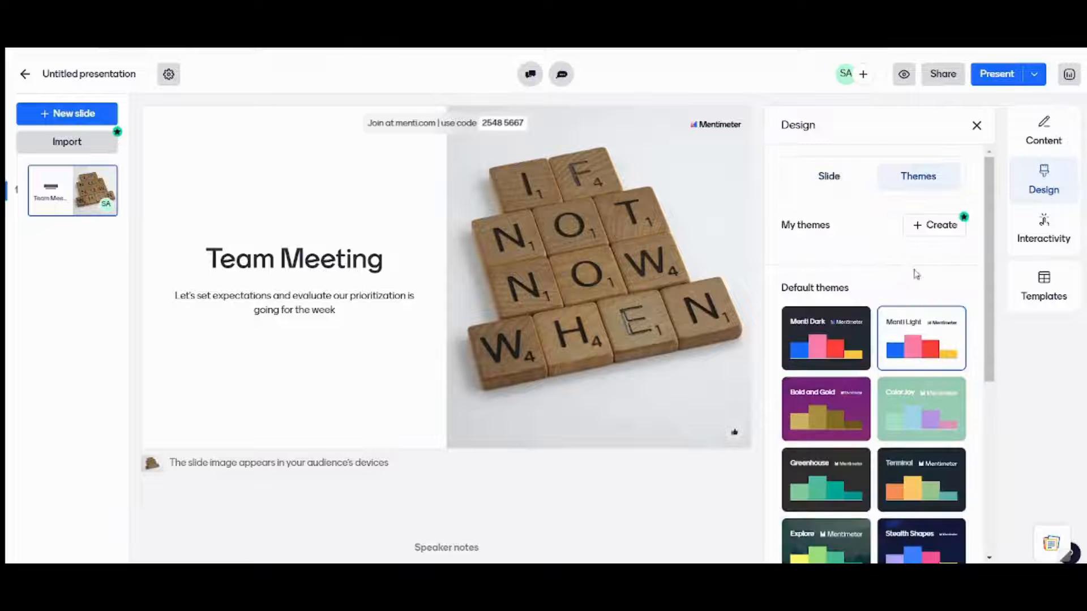
{"action": "scroll", "scroll_direction": "down", "scroll_amount": 3}
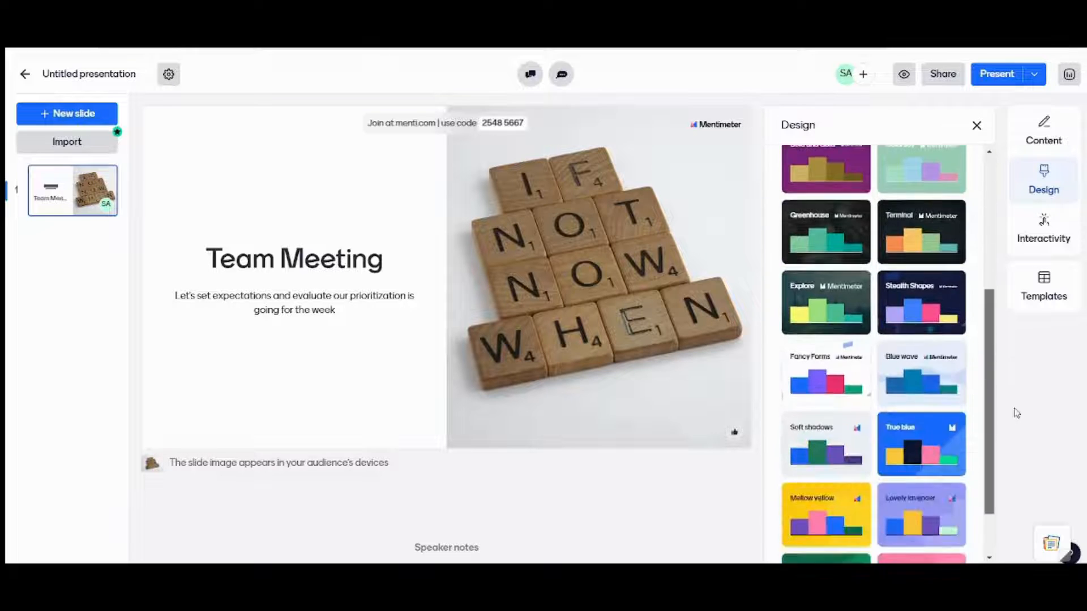
{"action": "scroll", "scroll_direction": "down", "scroll_amount": 3}
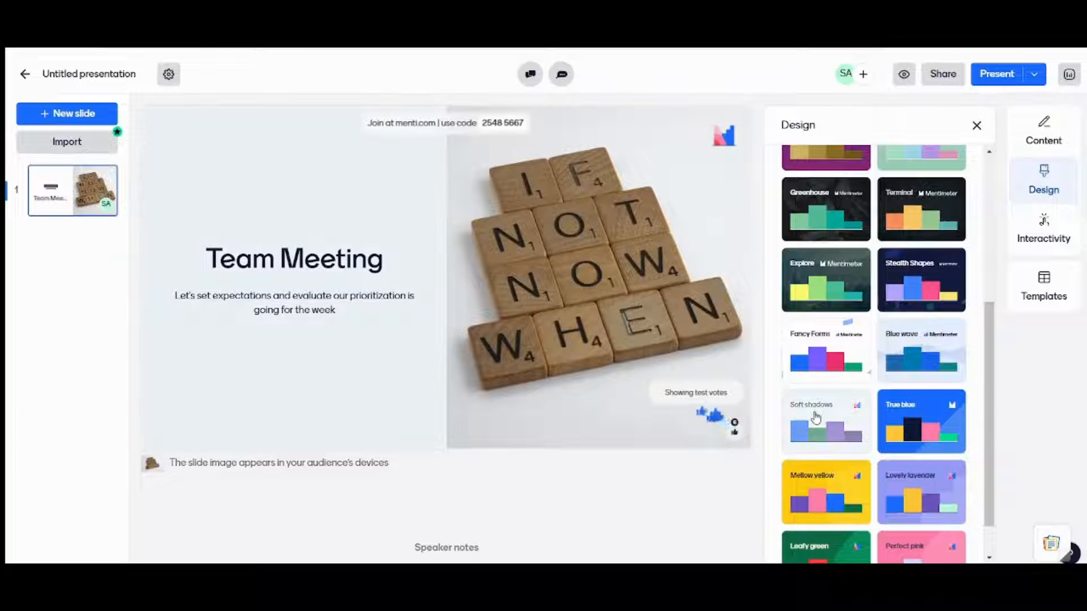
{"action": "left_click", "coordinate": [825, 420]}
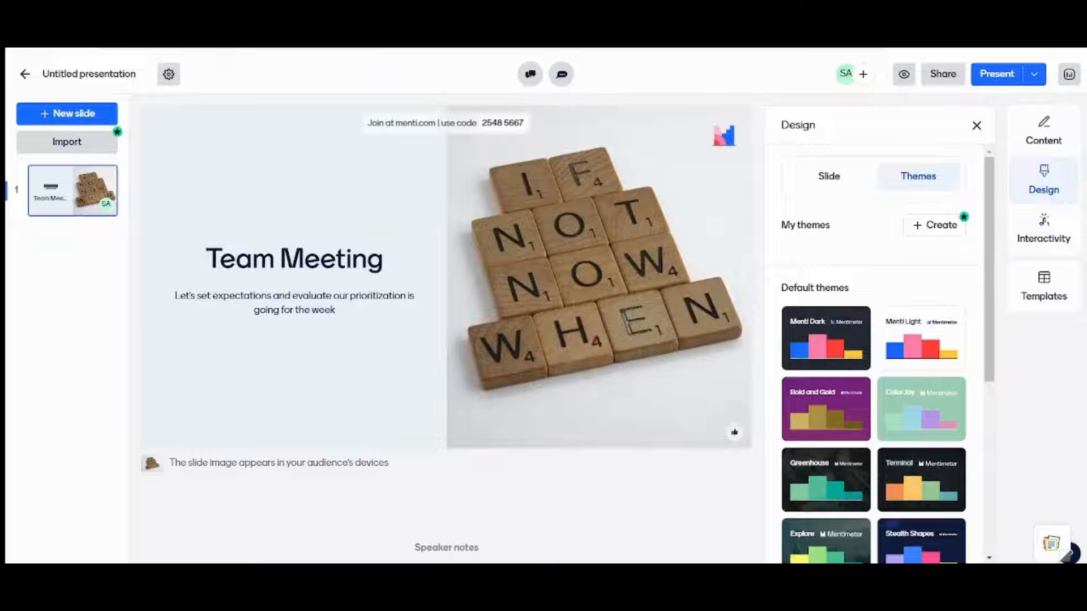
{"action": "left_click", "coordinate": [827, 176]}
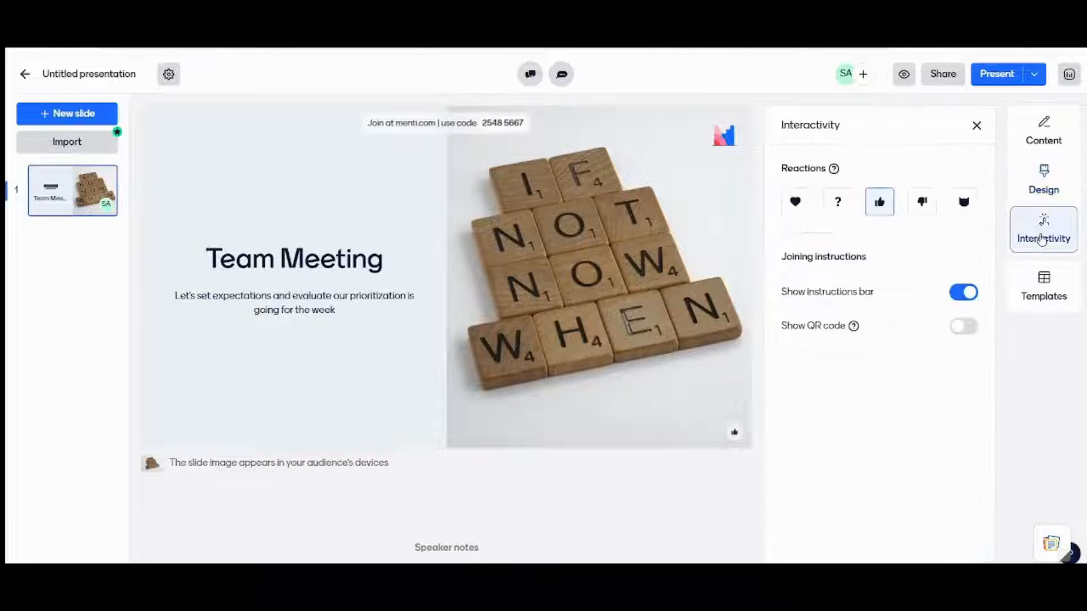
Select the heart icon as the slide's audience reaction
{"action": "left_click", "coordinate": [795, 202]}
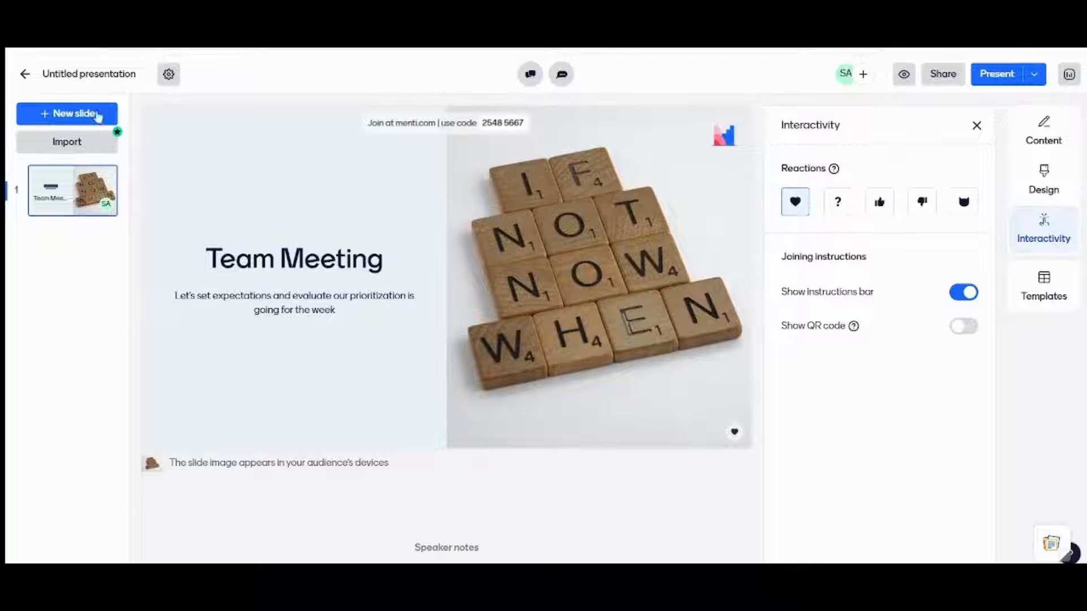
{"action": "left_click", "coordinate": [1043, 131]}
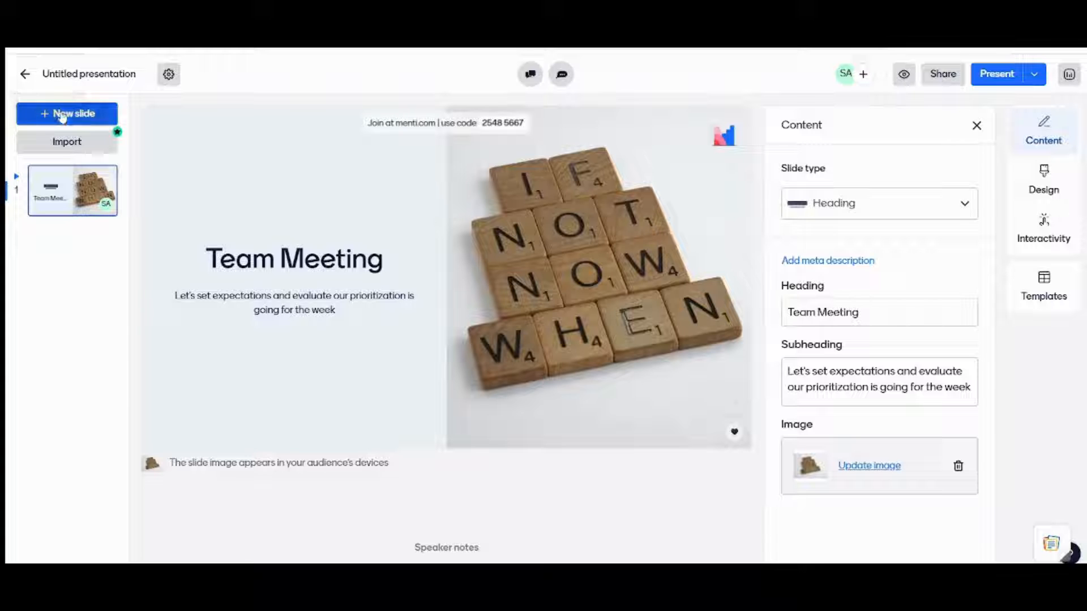
Add an Instructions slide showing the join code and QR code after Team Meeting
{"action": "left_click", "coordinate": [67, 114]}
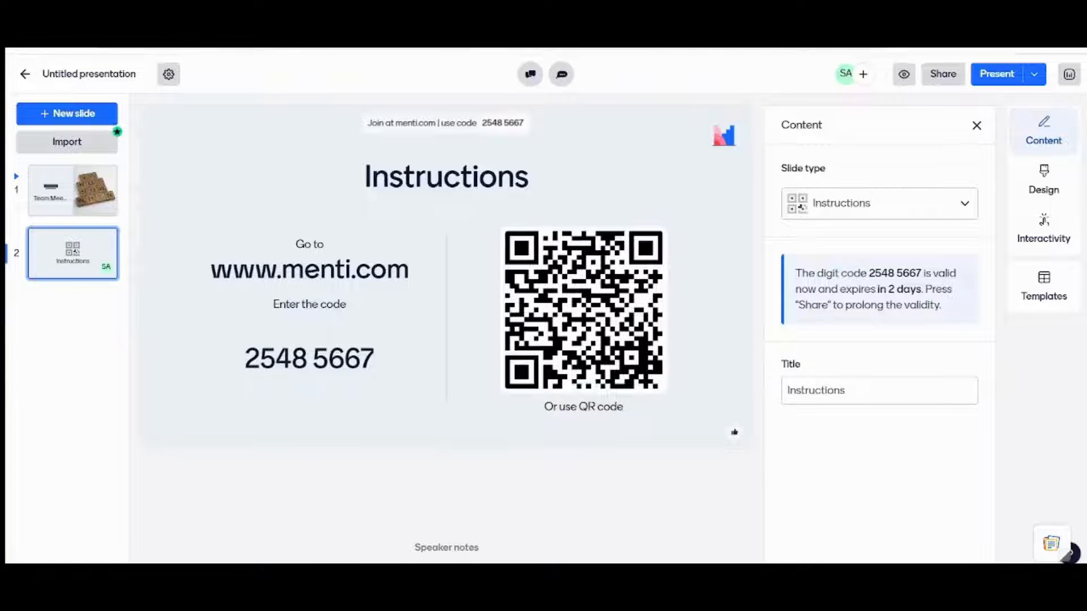
{"action": "left_click", "coordinate": [997, 74]}
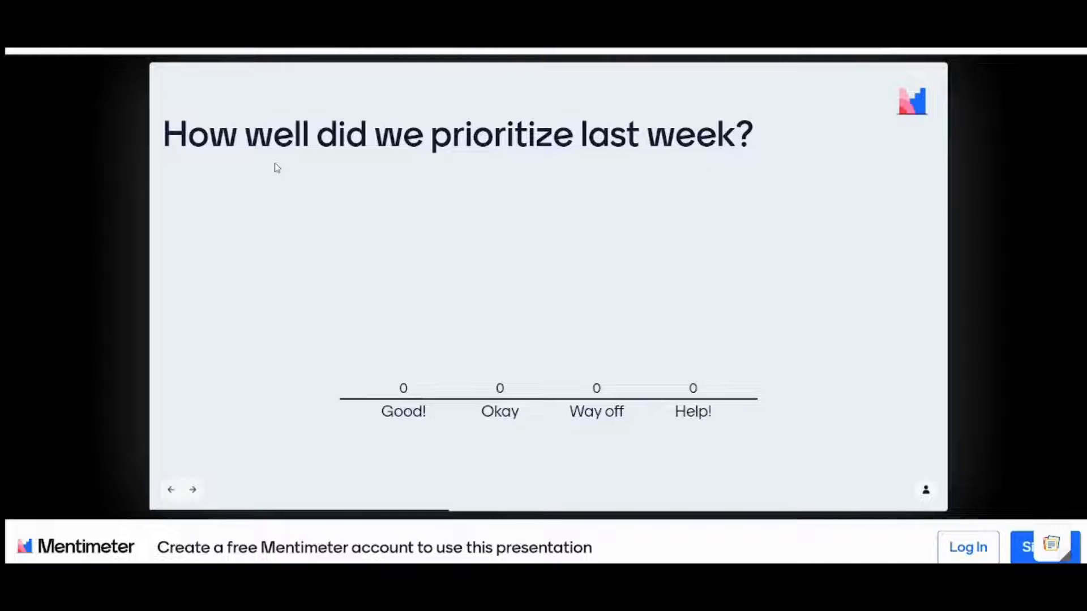
{"action": "mouse_move", "coordinate": [366, 301]}
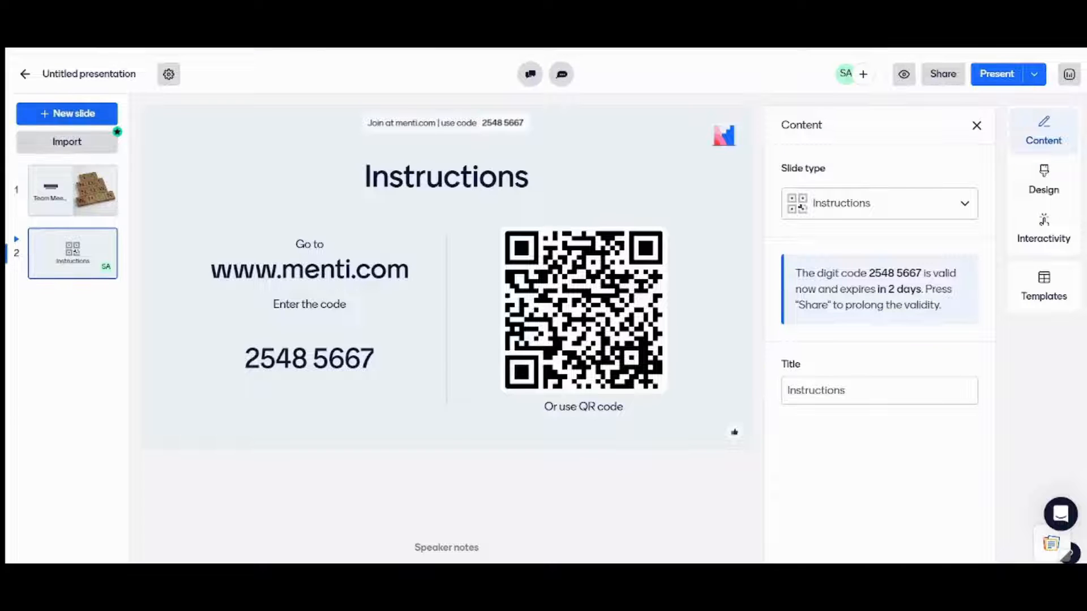
Add a Multiple Choice poll slide as slide 3, right after the Instructions slide
{"action": "left_click", "coordinate": [66, 114]}
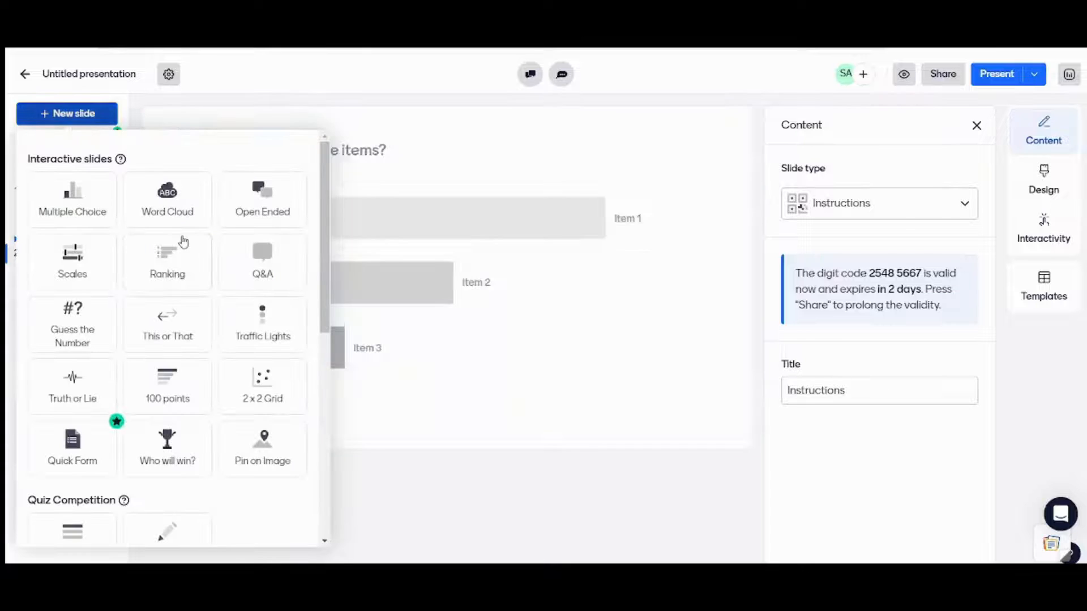
{"action": "left_click", "coordinate": [72, 200]}
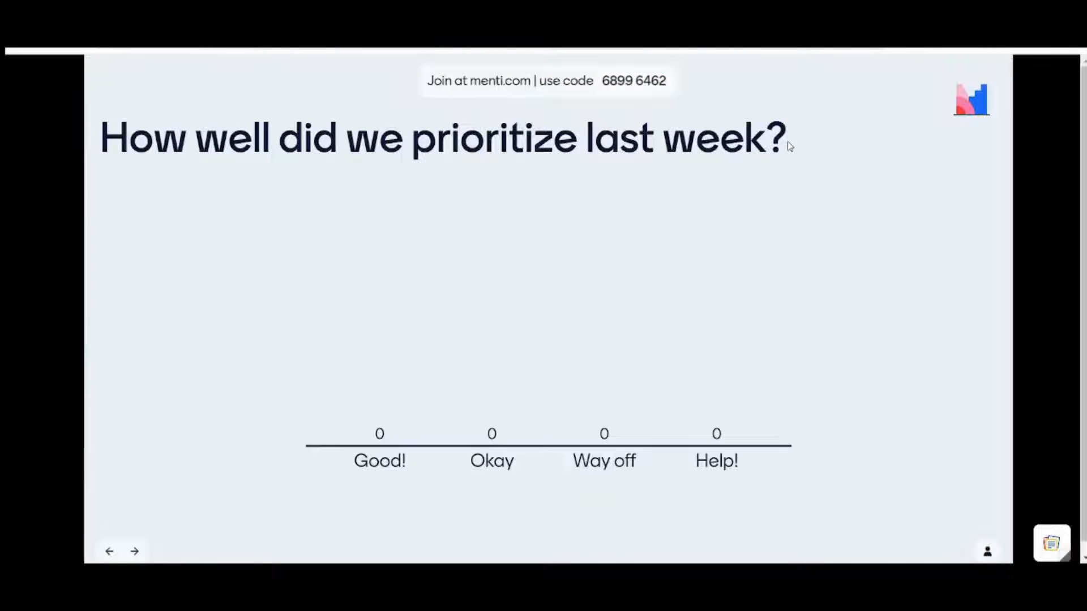
{"action": "left_click_drag", "start_coordinate": [152, 139], "coordinate": [783, 138]}
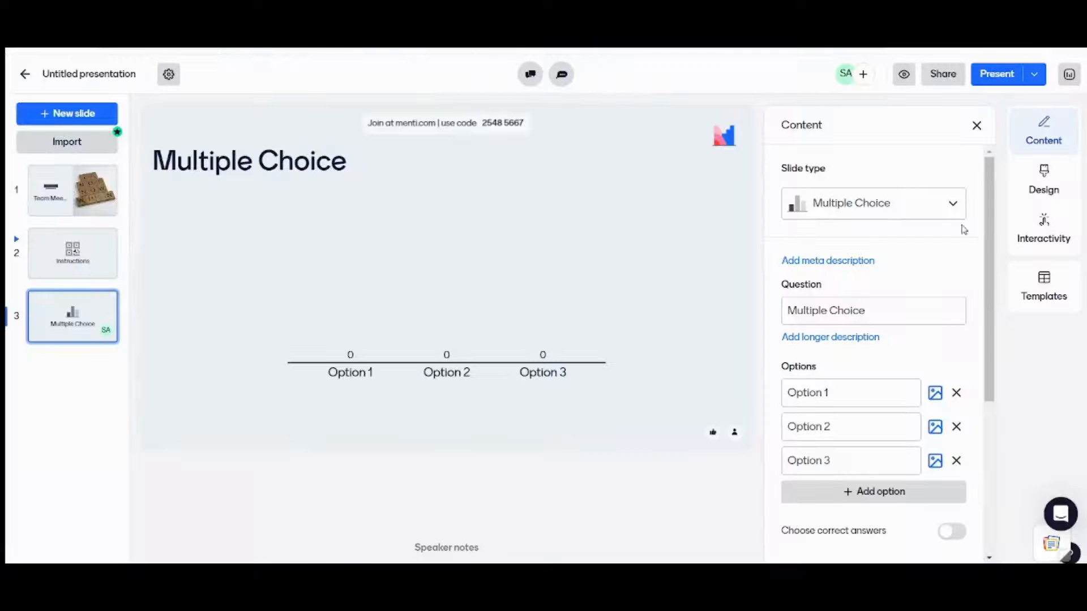
Ask 'How well did we prioritize last week?' with options Good, Okay, Wayoff and Help
{"action": "type", "text": "How well did we prioritize last week?"}
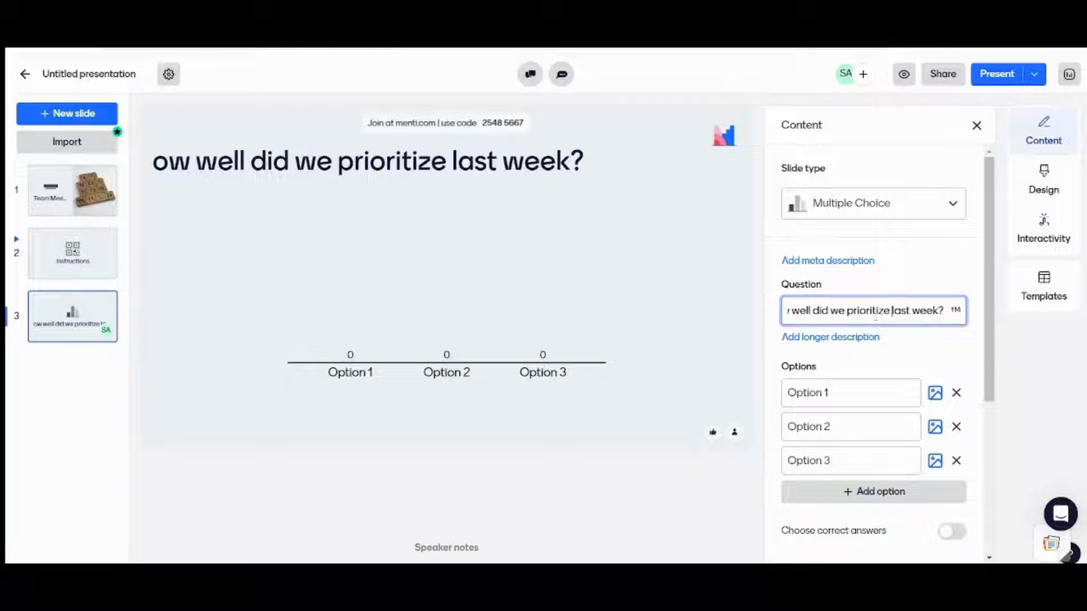
{"action": "type", "text": "H"}
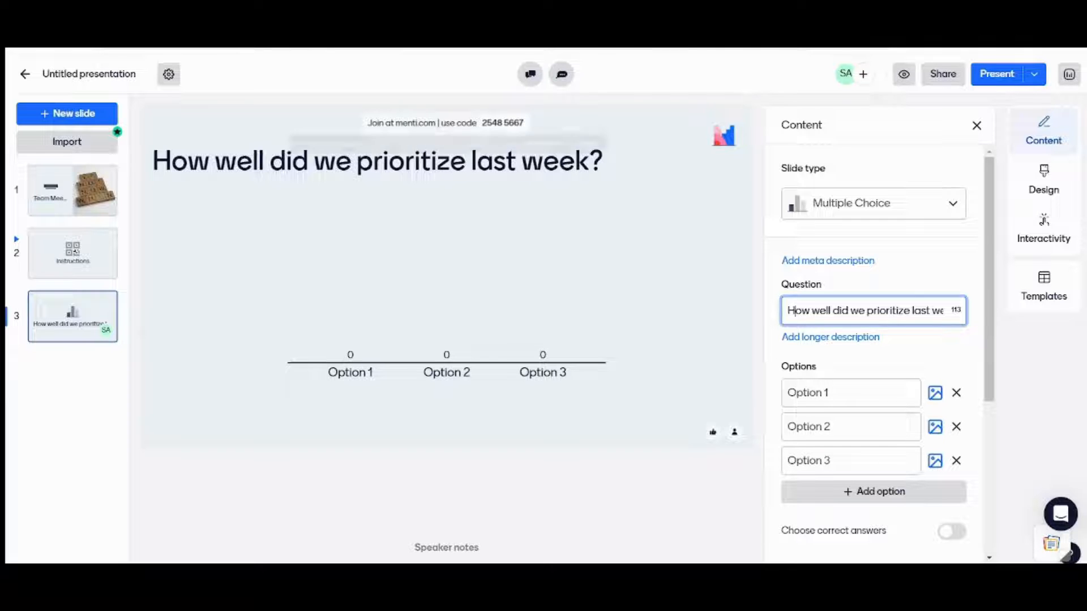
{"action": "left_click", "coordinate": [997, 74]}
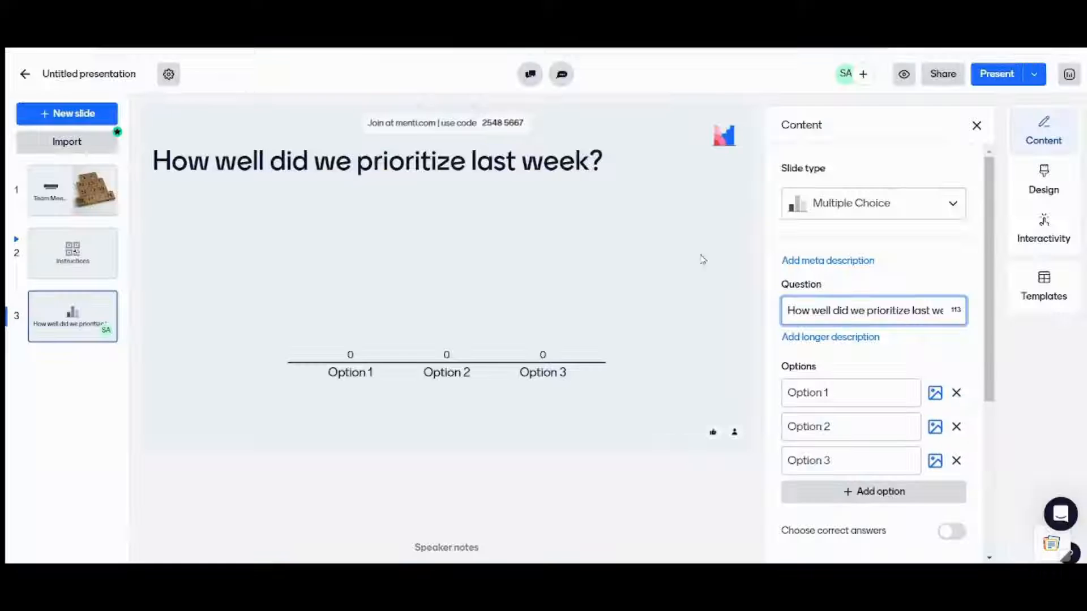
{"action": "type", "text": "Good"}
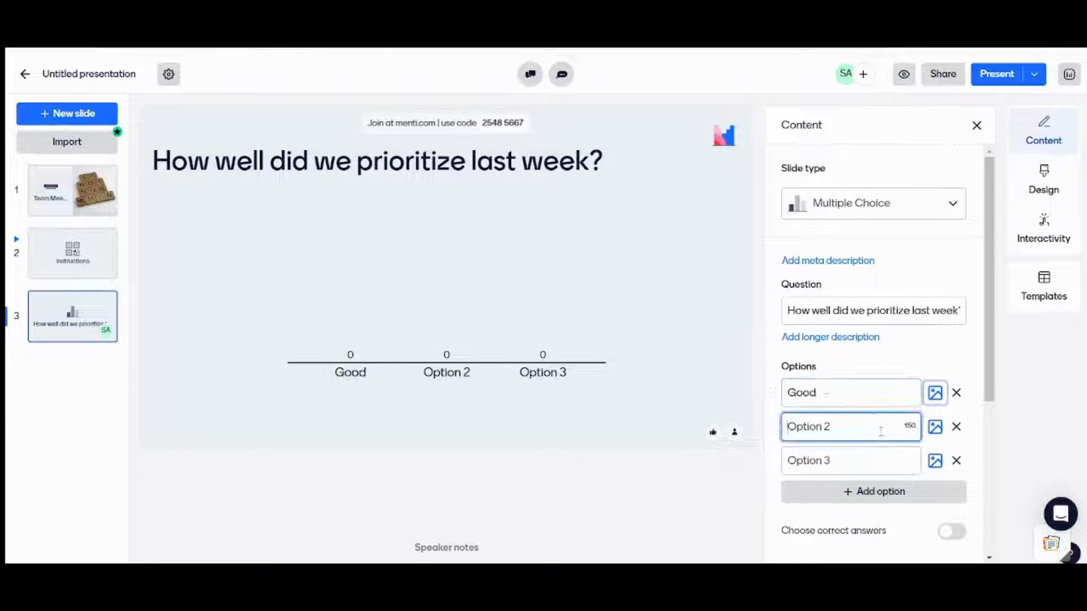
{"action": "type", "text": "Okay"}
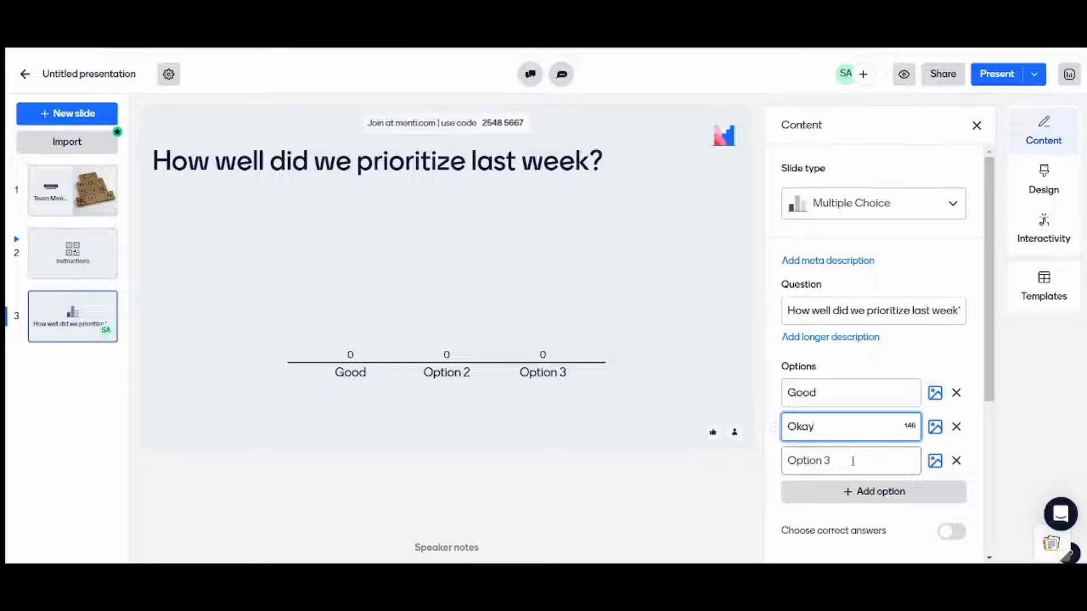
{"action": "type", "text": "Wayoff"}
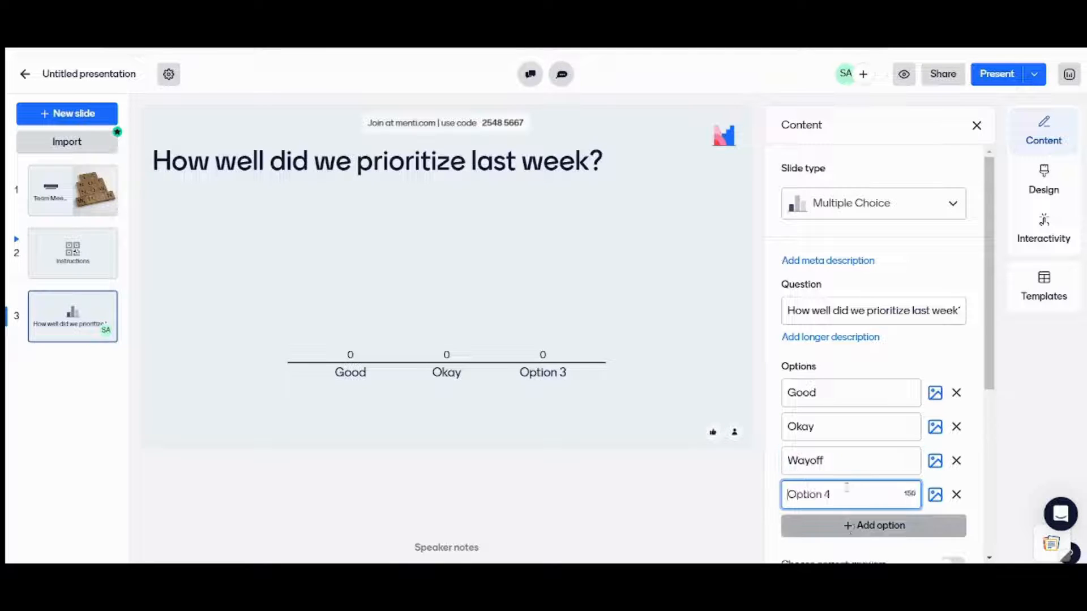
{"action": "type", "text": "Hei"}
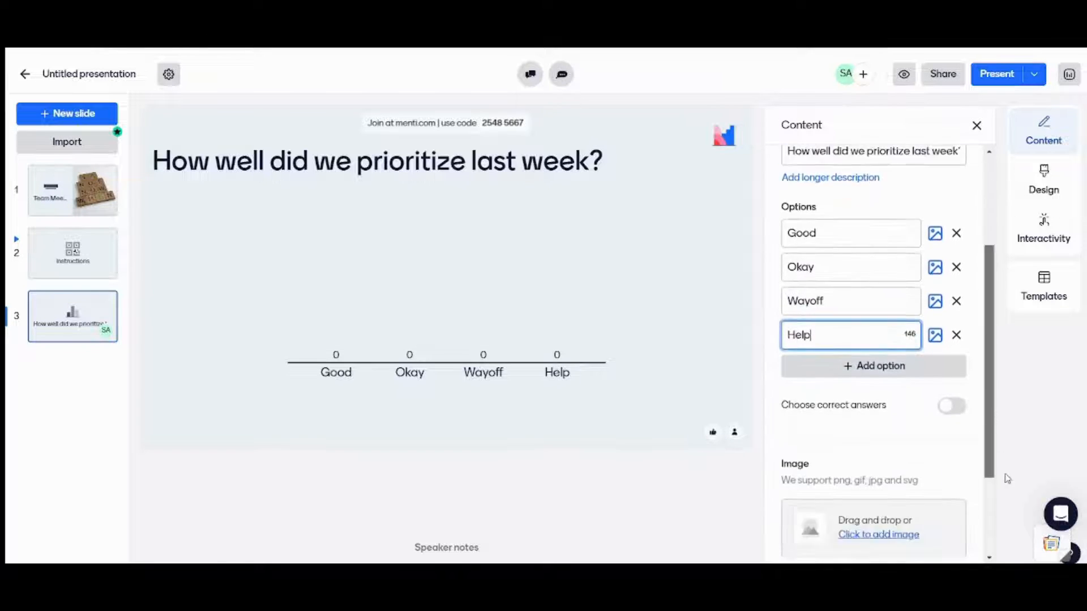
{"action": "scroll", "scroll_direction": "down", "scroll_amount": 3}
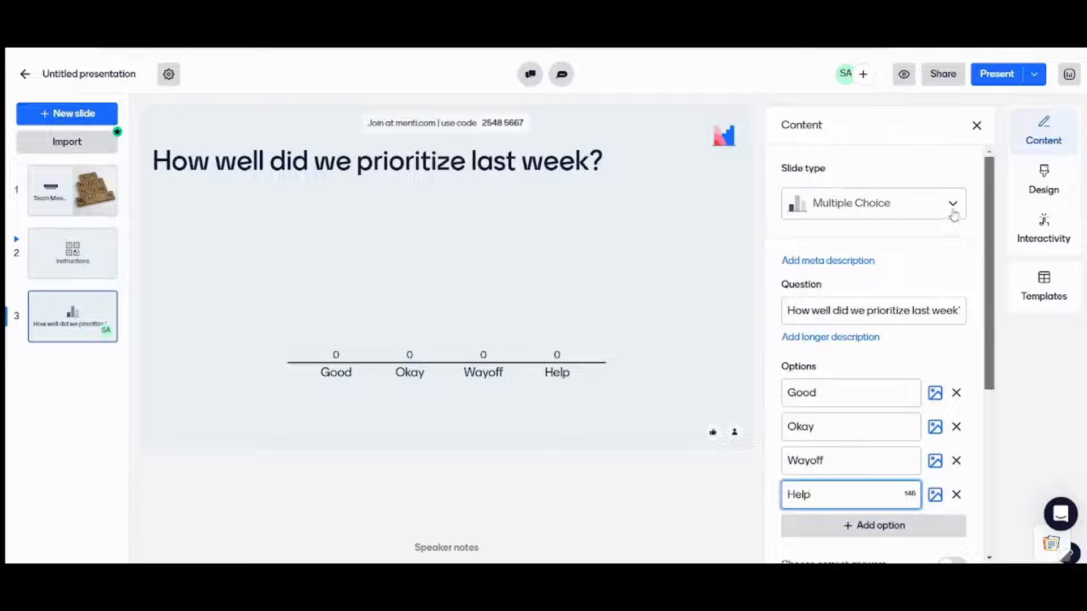
{"action": "left_click", "coordinate": [996, 74]}
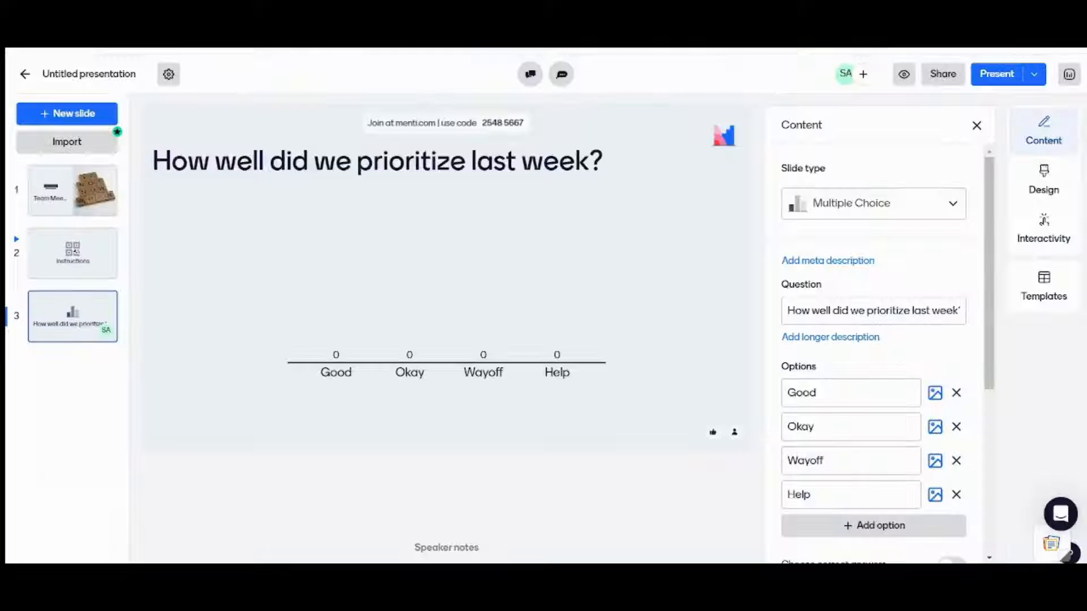
{"action": "left_click", "coordinate": [996, 73]}
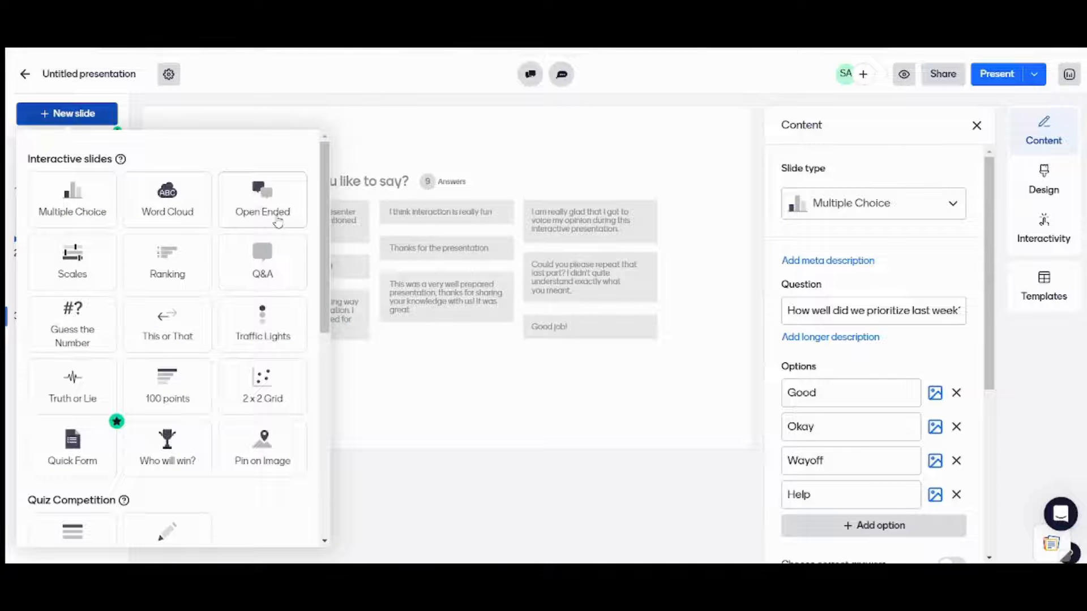
Add an Open Ended question slide as slide four
{"action": "left_click", "coordinate": [262, 199]}
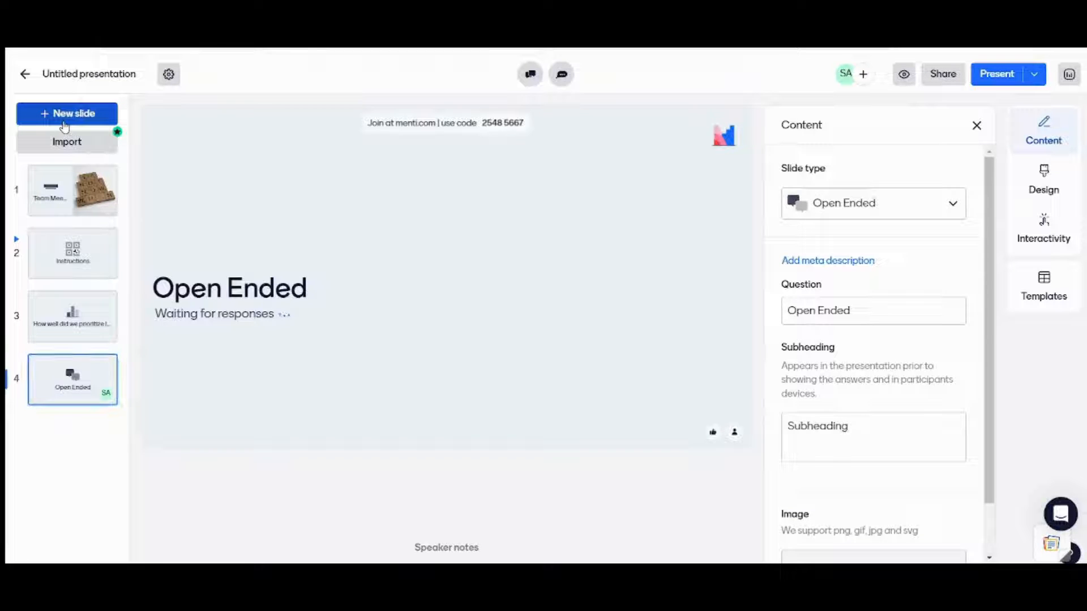
{"action": "left_click", "coordinate": [67, 113]}
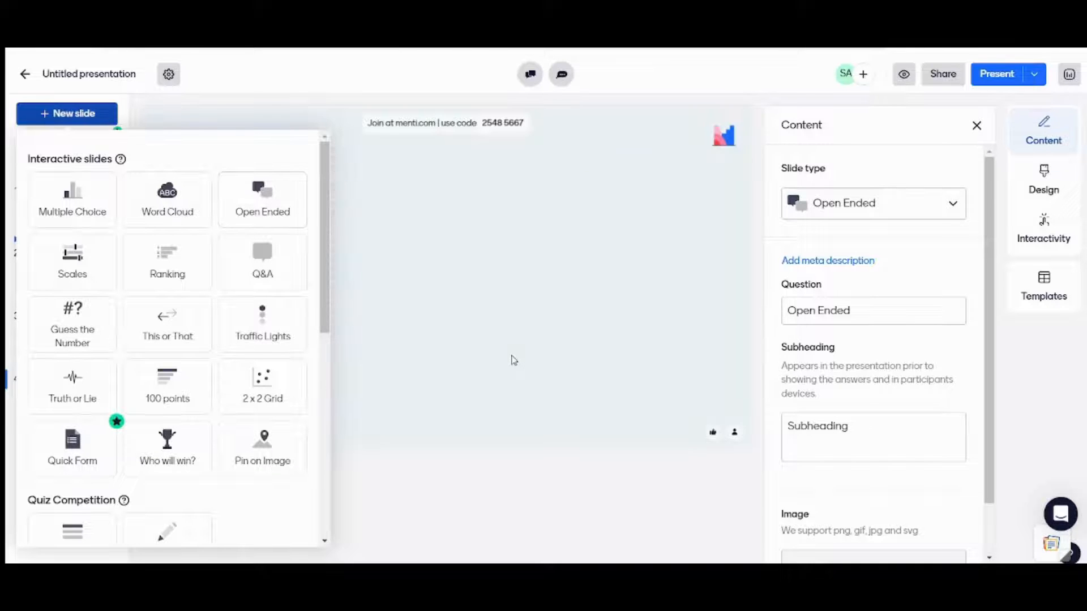
{"action": "left_click", "coordinate": [996, 74]}
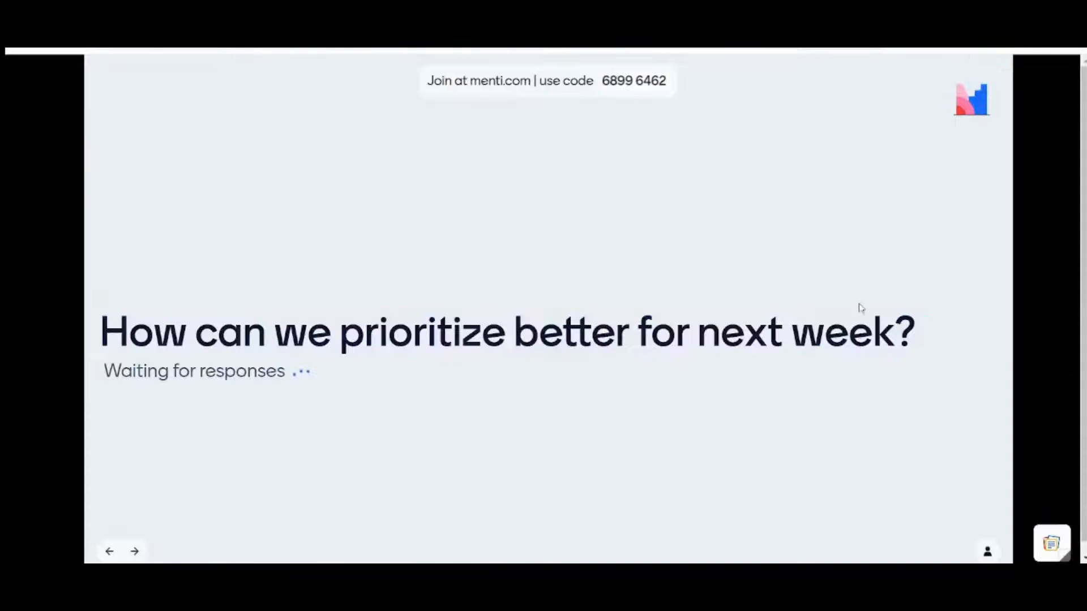
{"action": "mouse_move", "coordinate": [998, 271]}
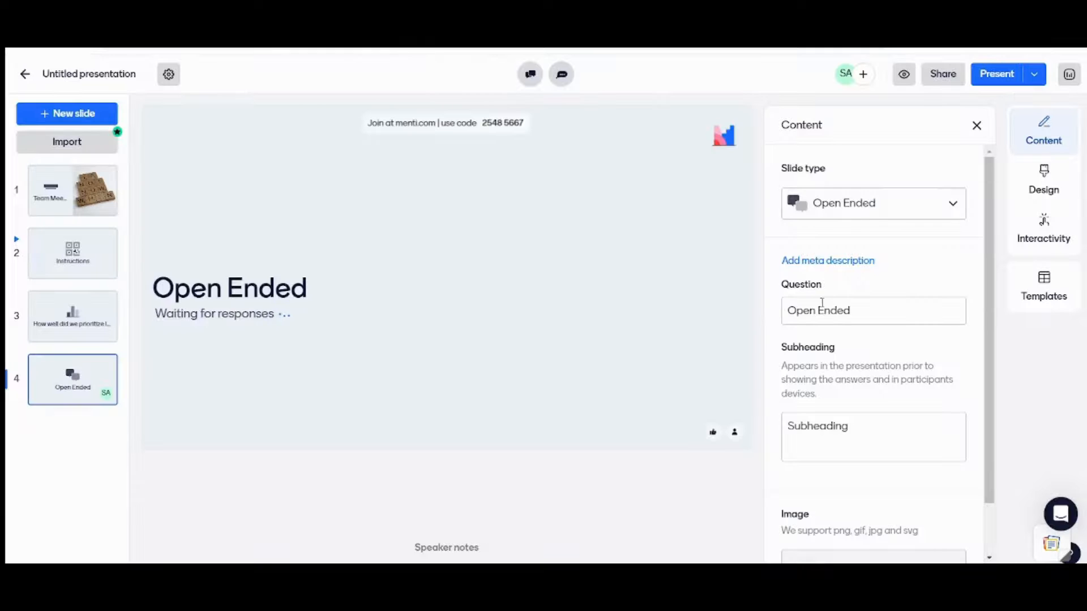
Replace the 'Open Ended' placeholder question with 'How Can ...'
{"action": "left_click", "coordinate": [872, 309]}
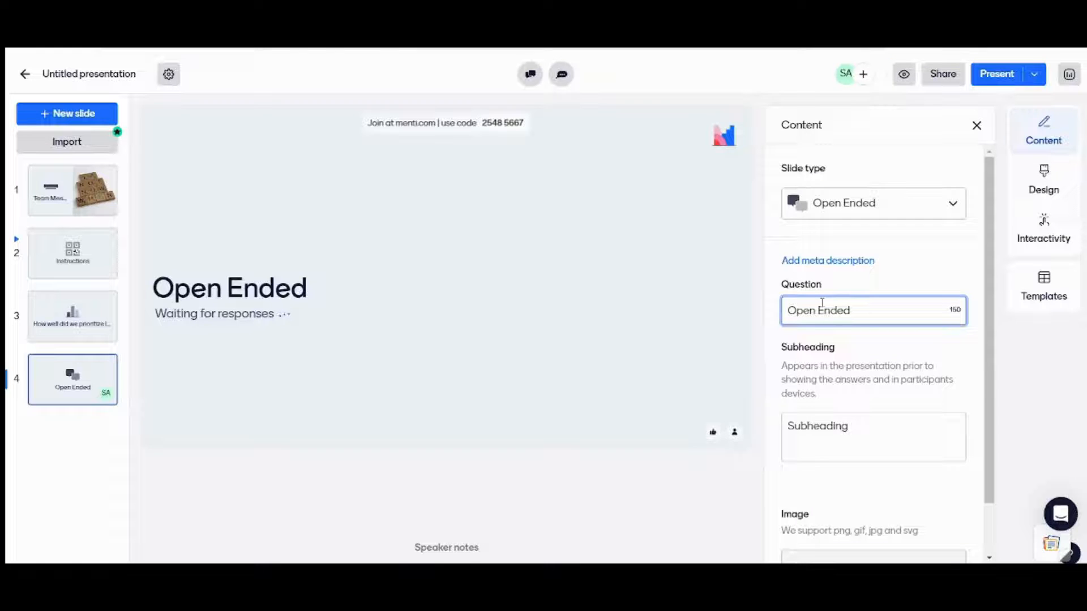
{"action": "type", "text": "Hoe"}
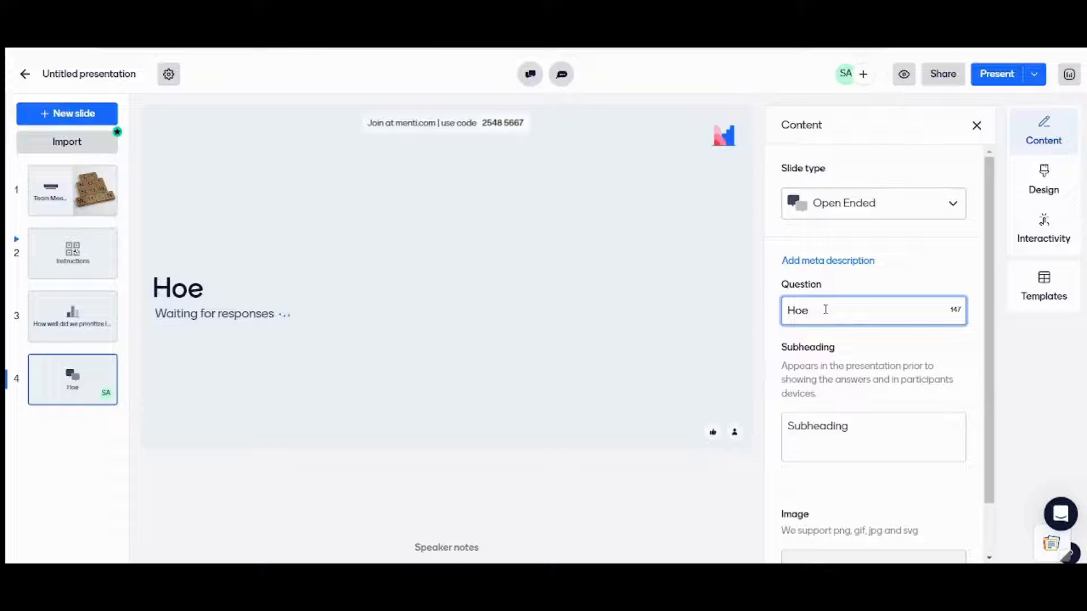
{"action": "type", "text": "How Can"}
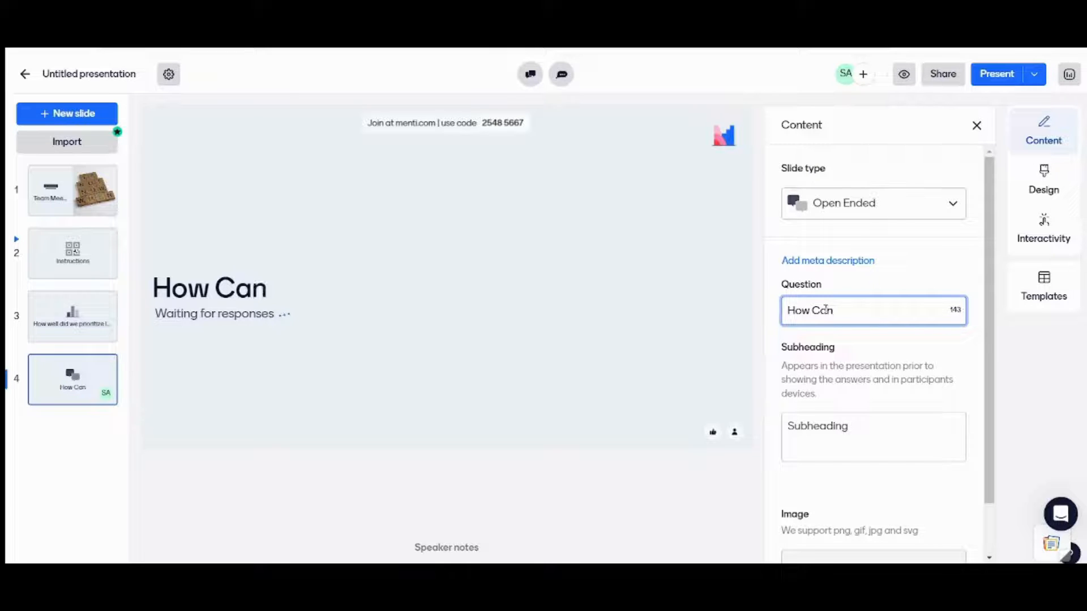
{"action": "type", "text": "....."}
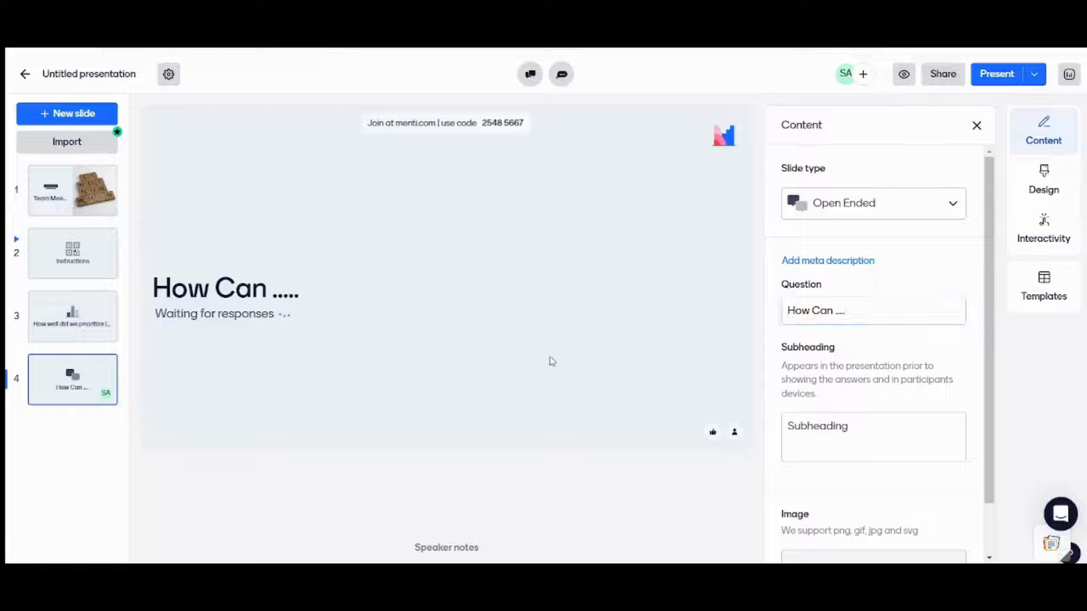
{"action": "mouse_move", "coordinate": [386, 539]}
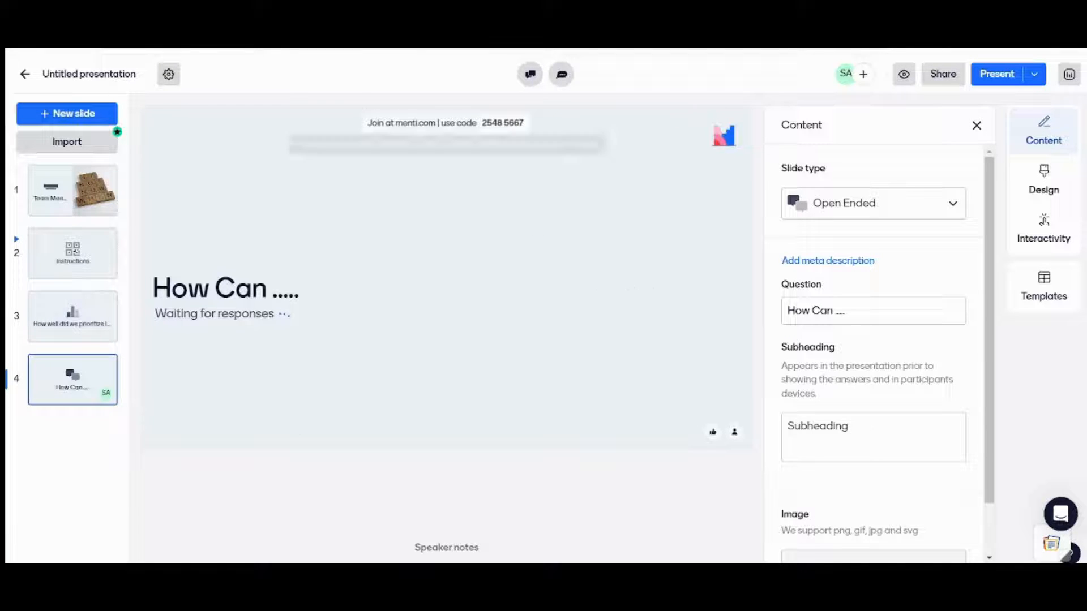
{"action": "left_click", "coordinate": [996, 74]}
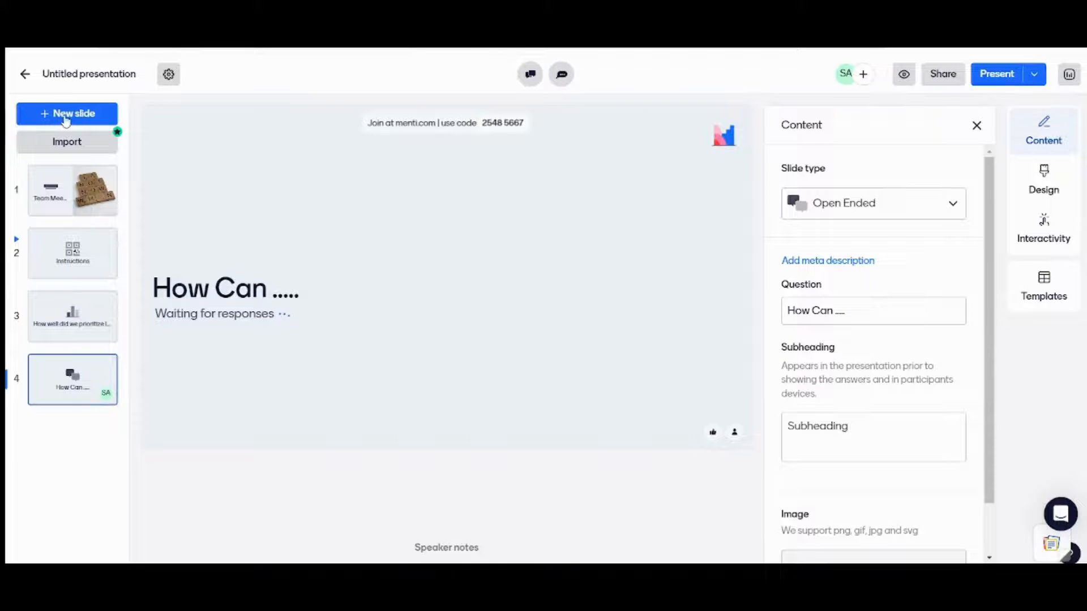
Add a Scales slide as slide five and extend it to five statements
{"action": "left_click", "coordinate": [67, 114]}
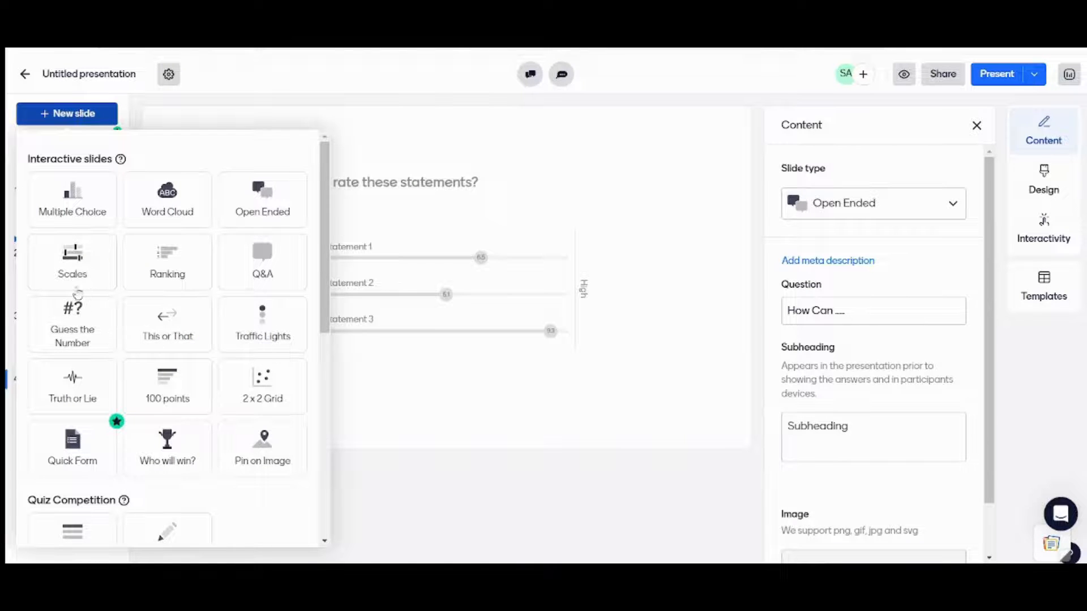
{"action": "left_click", "coordinate": [72, 262]}
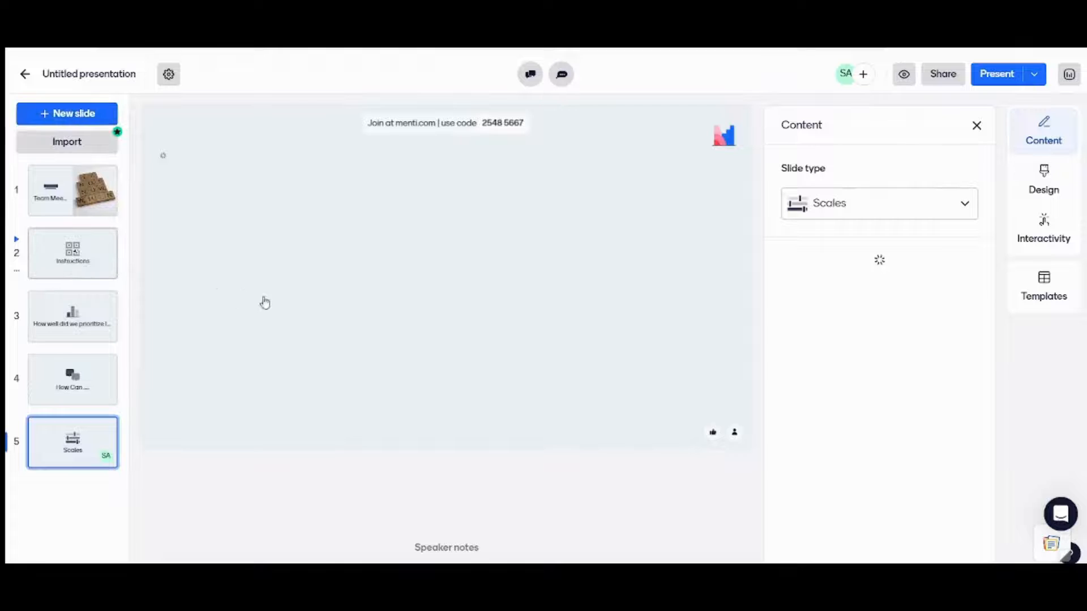
{"action": "left_click", "coordinate": [72, 253]}
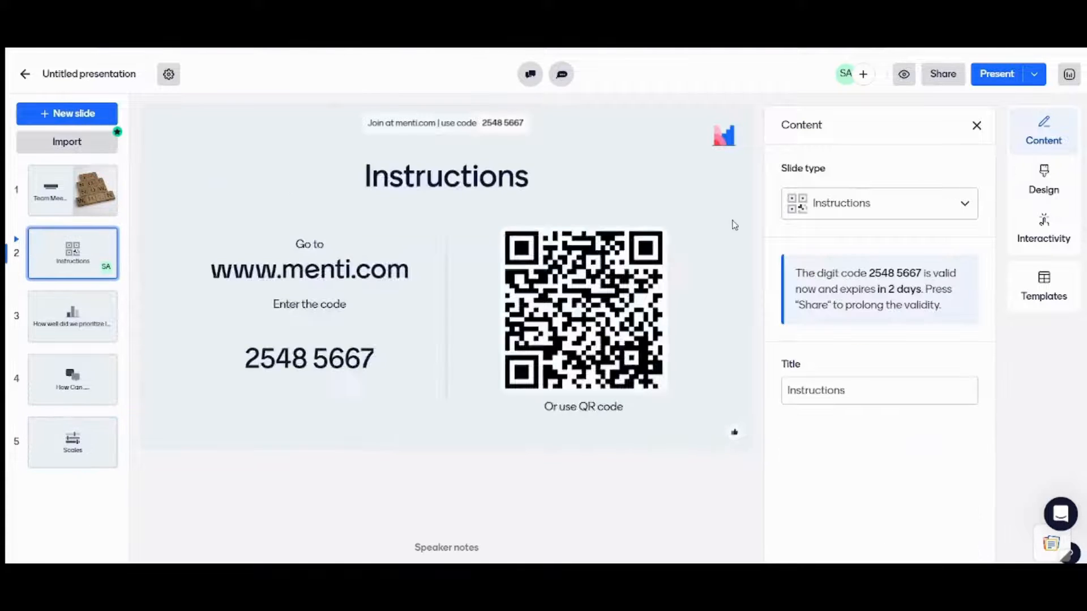
{"action": "left_click", "coordinate": [73, 442]}
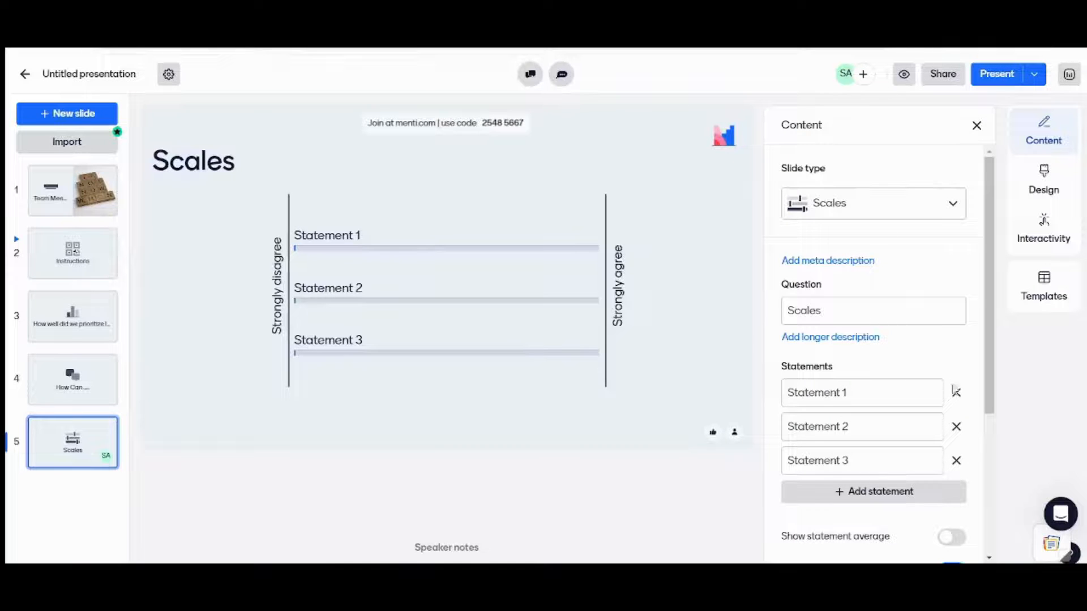
{"action": "scroll", "scroll_direction": "down", "scroll_amount": 3}
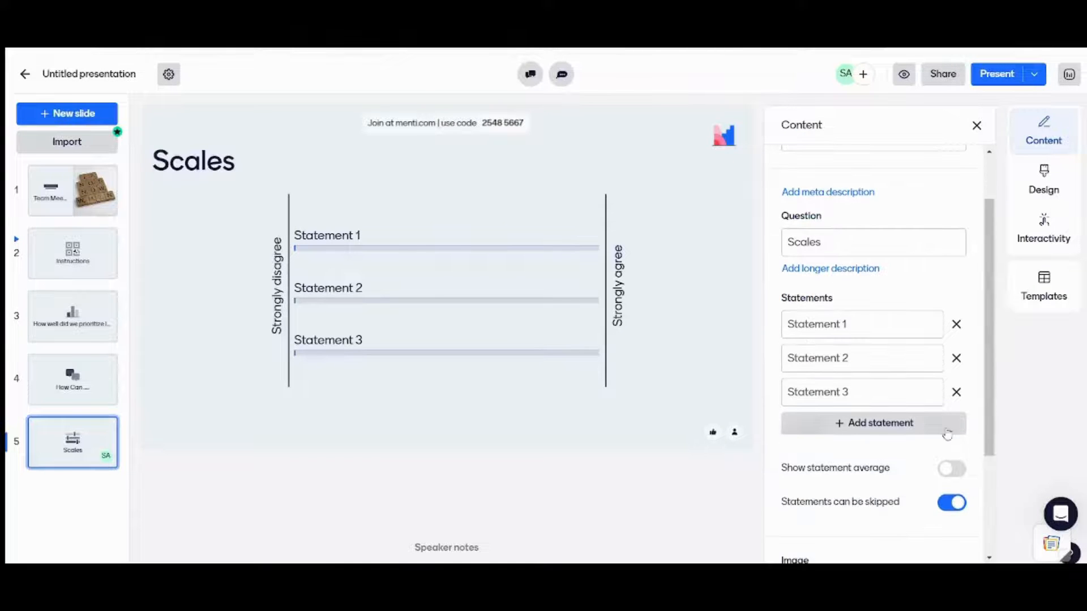
{"action": "left_click", "coordinate": [873, 423]}
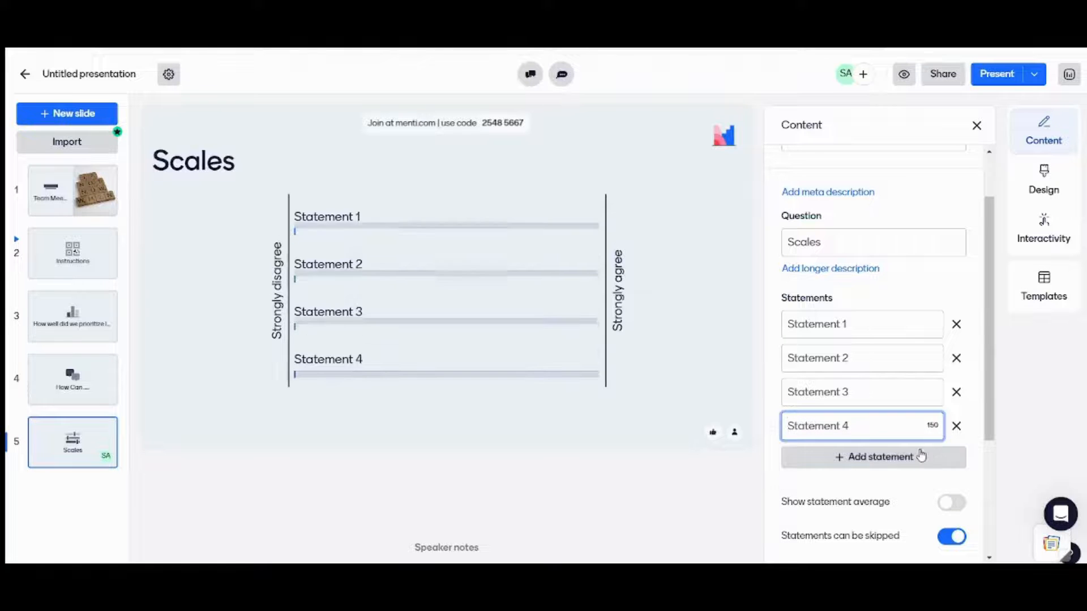
{"action": "left_click", "coordinate": [872, 456]}
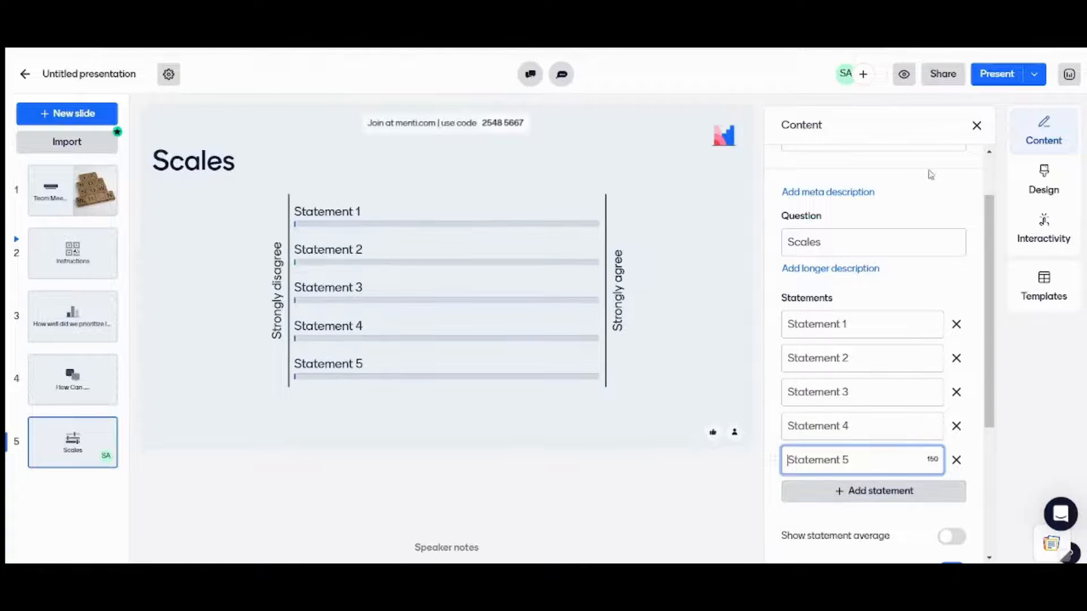
Display the Scales slide's statements as a spider chart
{"action": "left_click", "coordinate": [1043, 179]}
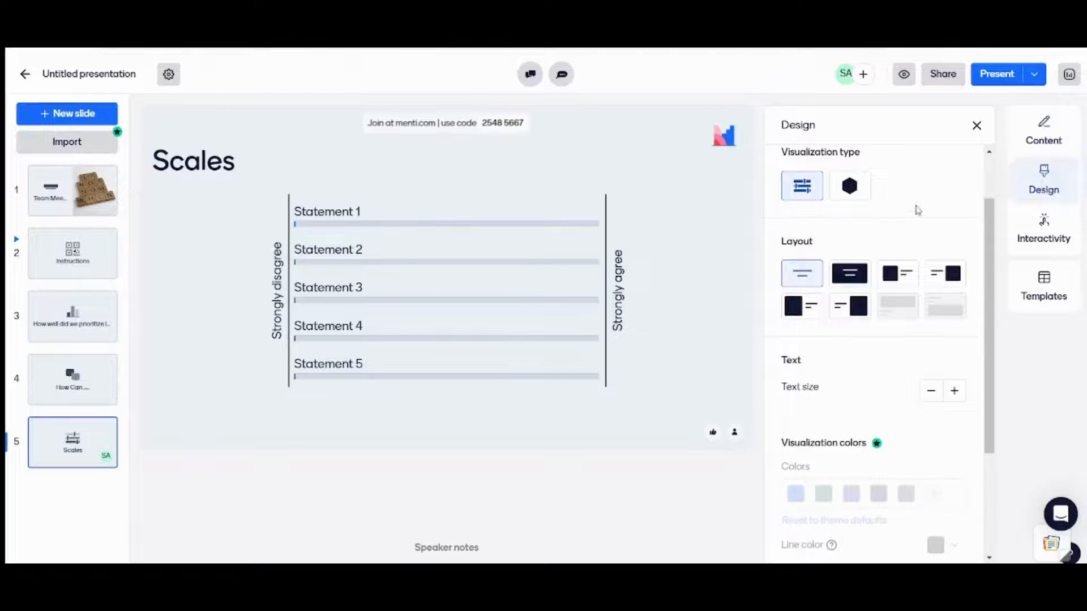
{"action": "left_click", "coordinate": [849, 185]}
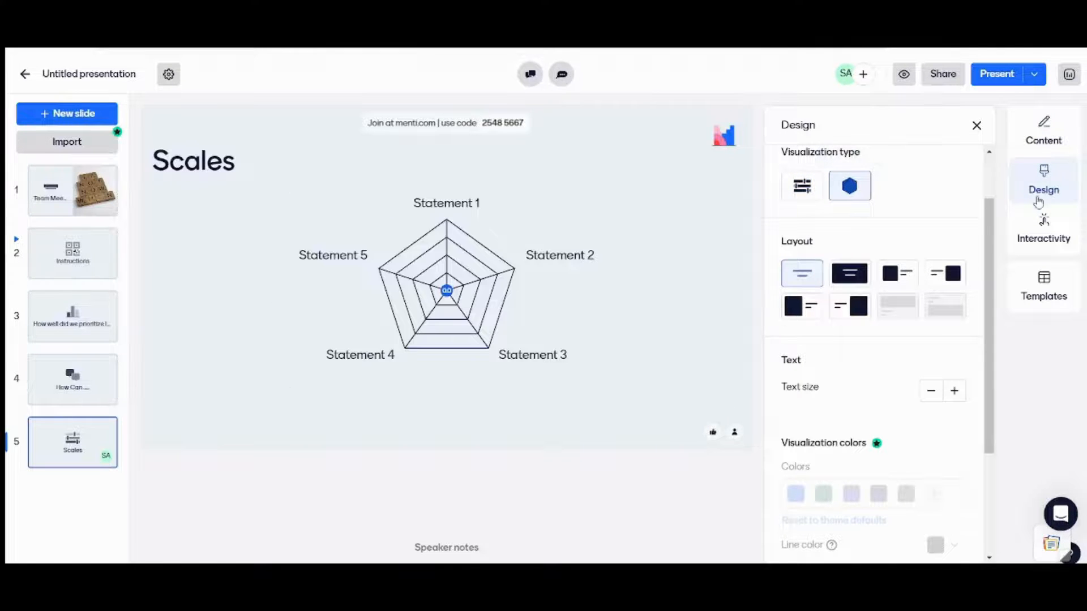
{"action": "left_click", "coordinate": [1043, 130]}
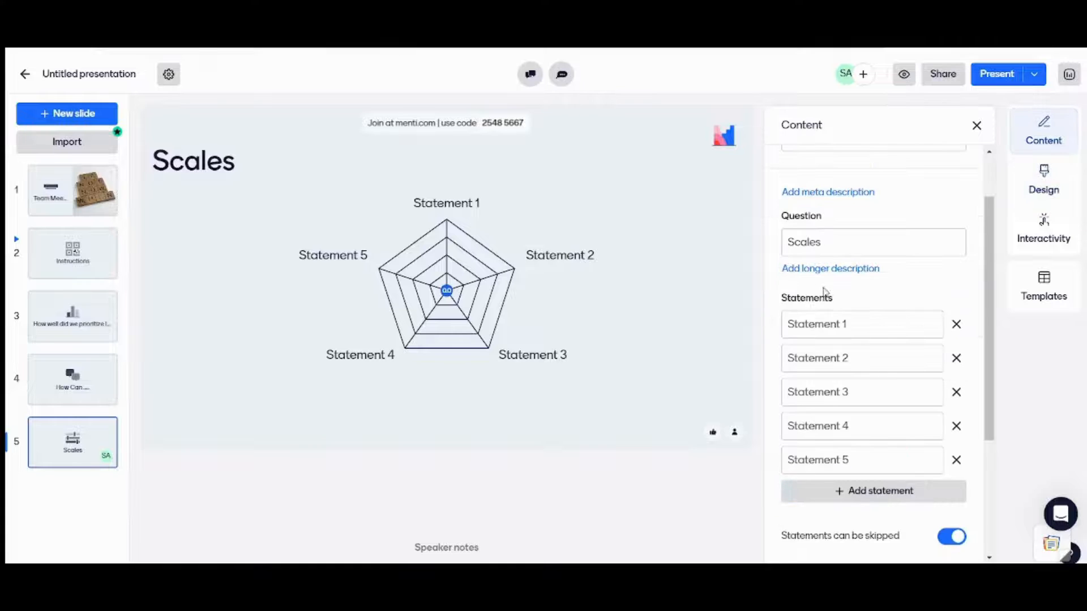
Set the Scales question to 'Our prioritization for the next week is'
{"action": "left_click", "coordinate": [873, 242]}
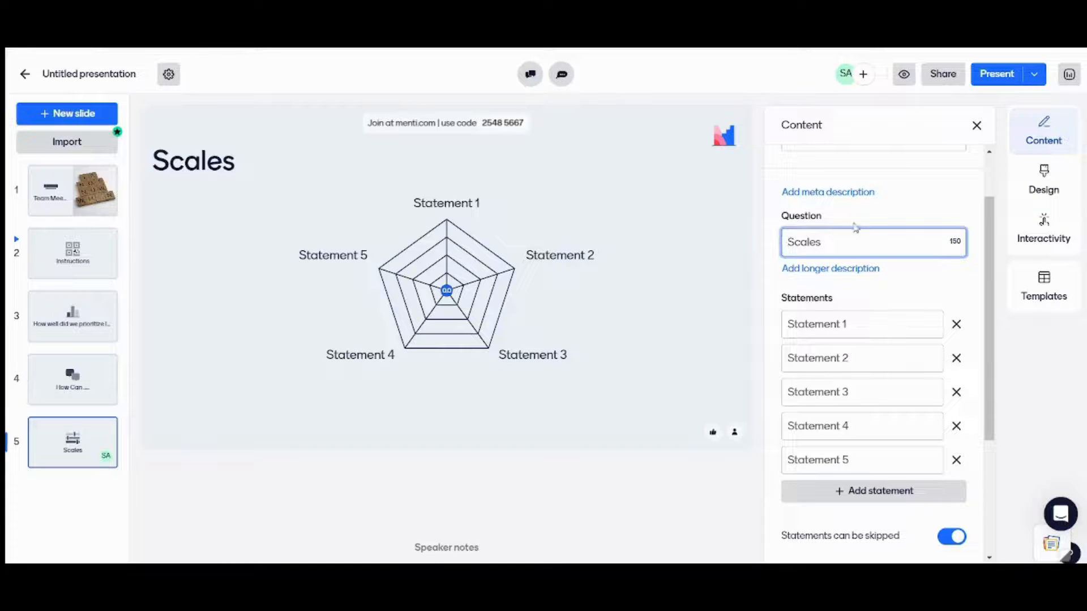
{"action": "type", "text": "Our prioritization for the next week is"}
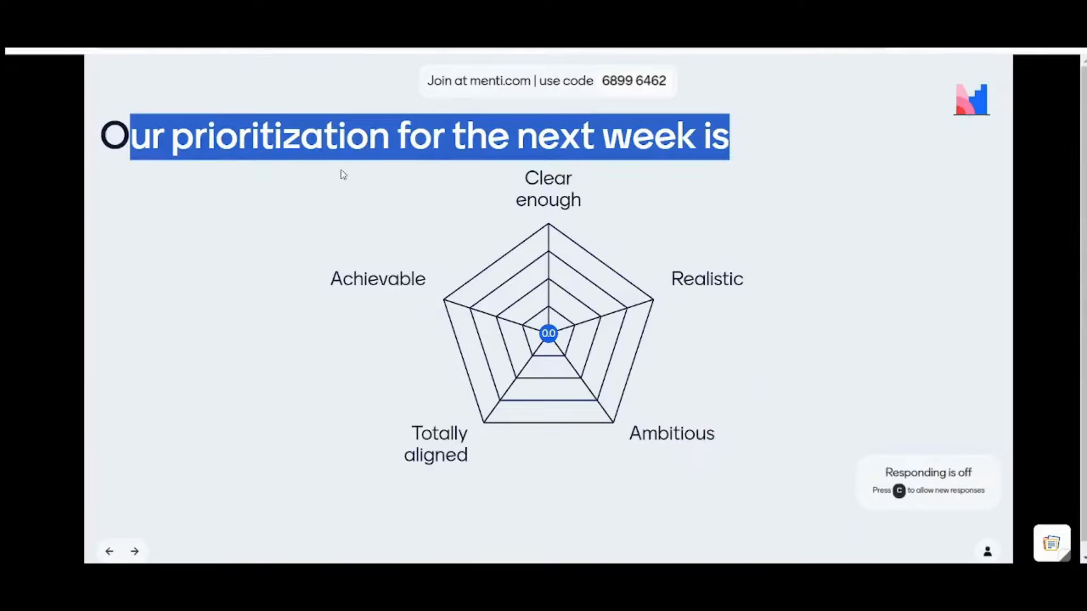
{"action": "left_click", "coordinate": [134, 551]}
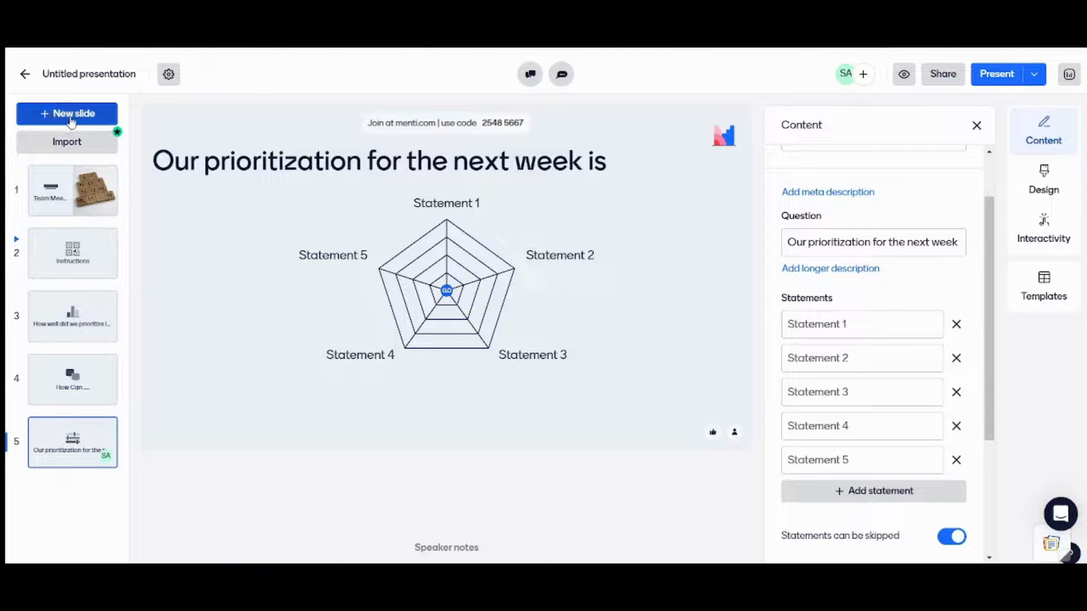
Add an Image slide as slide six and bring up its image upload options
{"action": "left_click", "coordinate": [67, 114]}
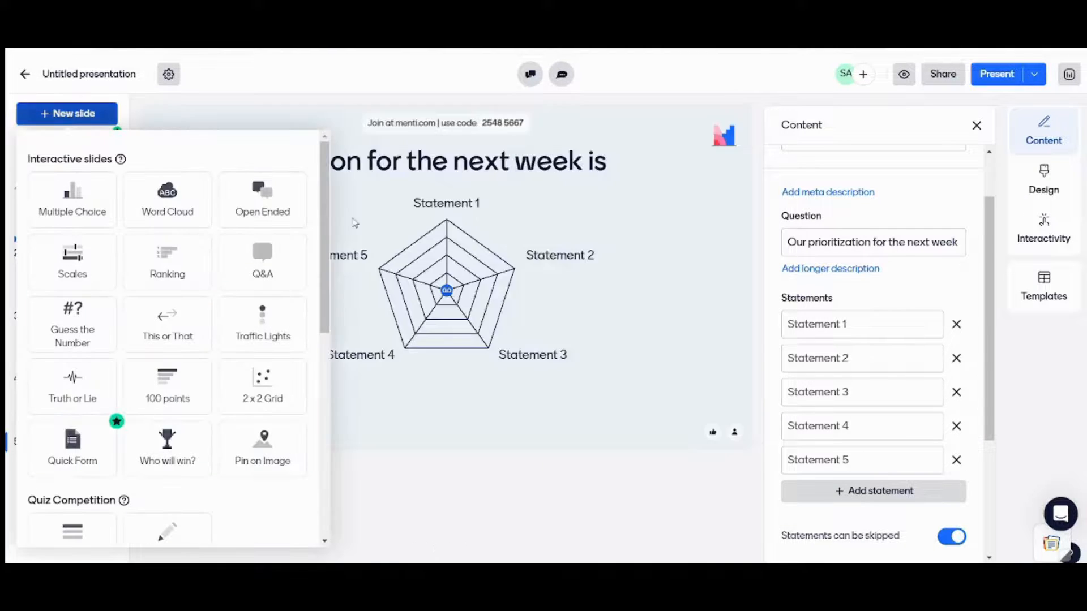
{"action": "scroll", "scroll_direction": "down", "scroll_amount": 3}
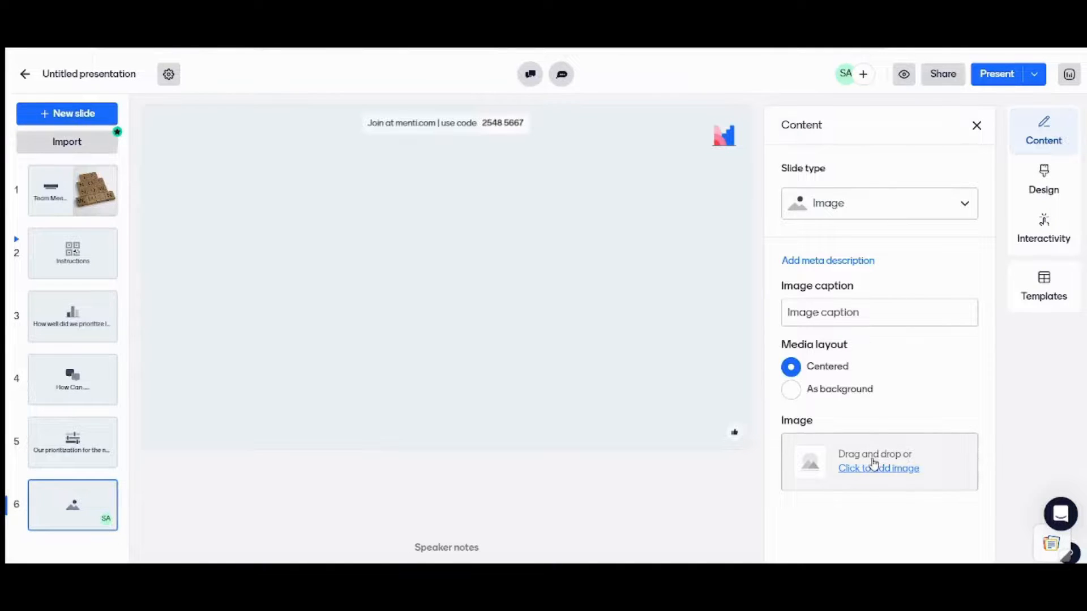
{"action": "left_click", "coordinate": [877, 468]}
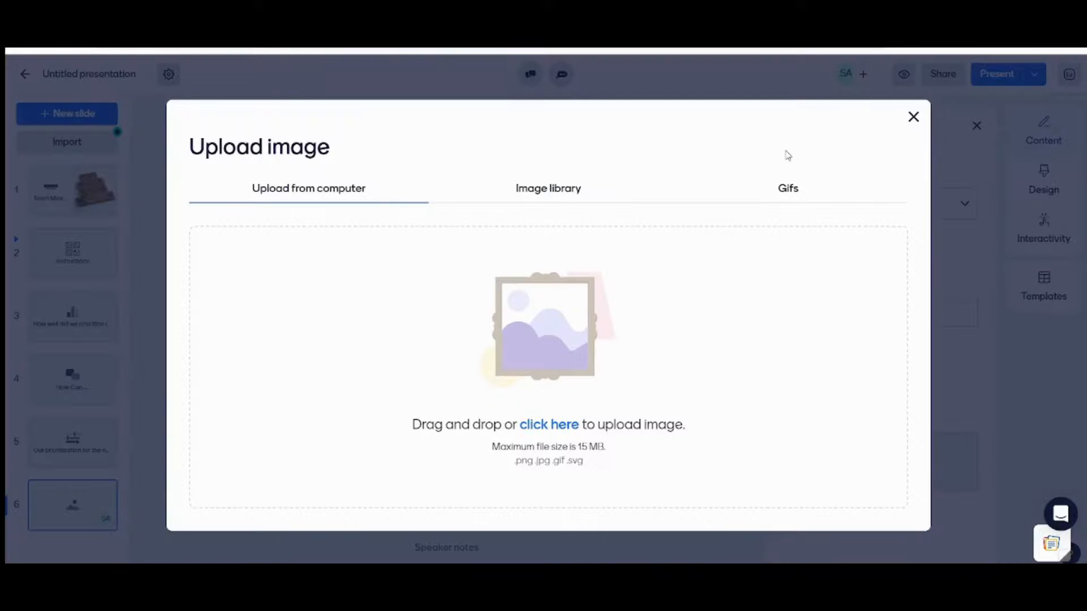
Insert a 'high five' GIF of two people outdoors, alt text 'Let's make this happen!'
{"action": "left_click", "coordinate": [787, 188]}
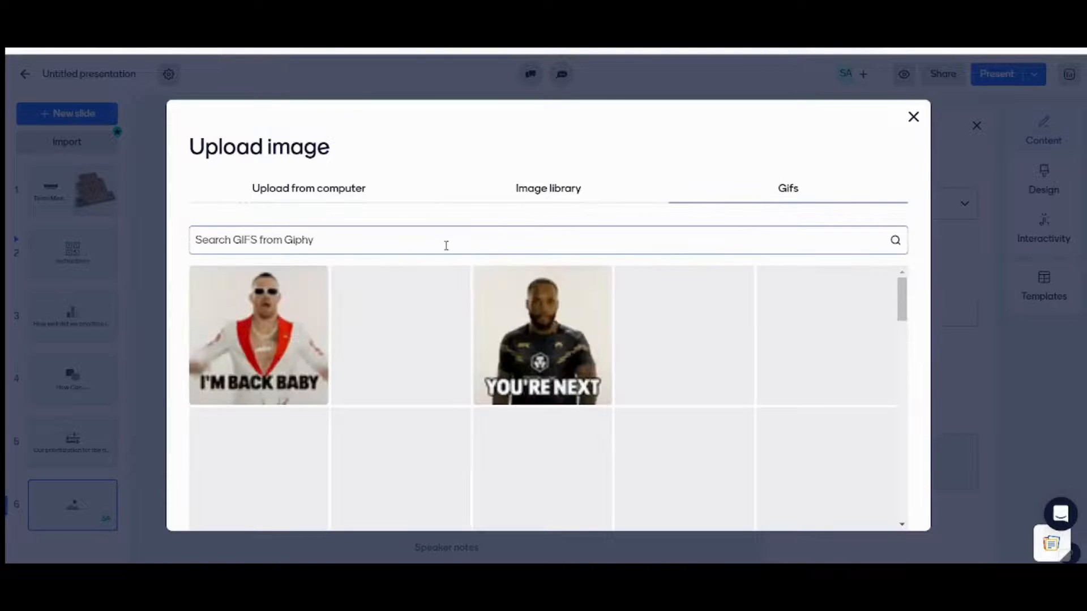
{"action": "type", "text": "high f"}
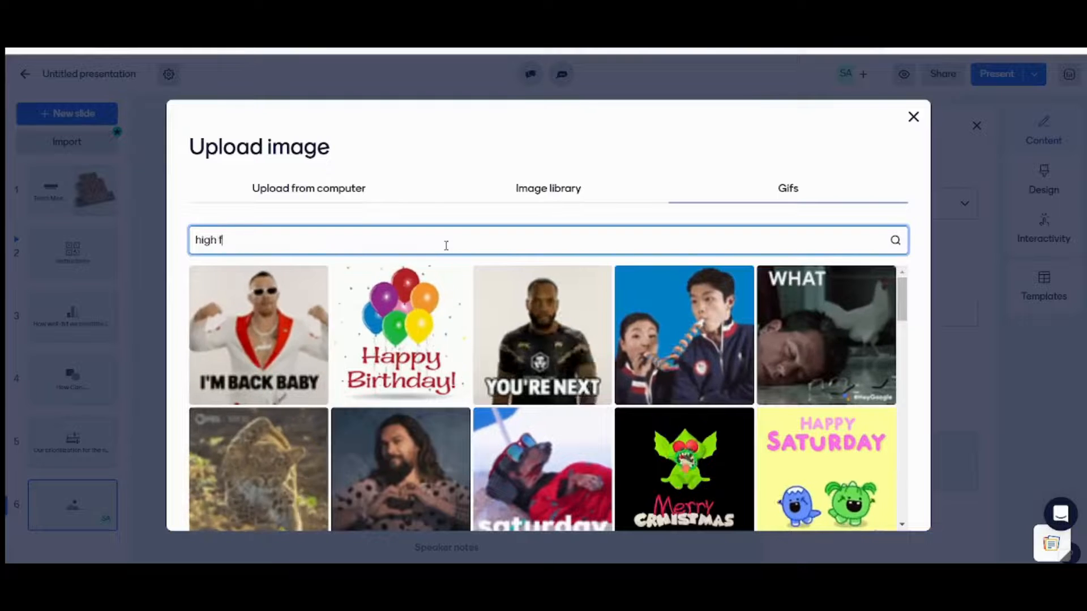
{"action": "type", "text": "ive"}
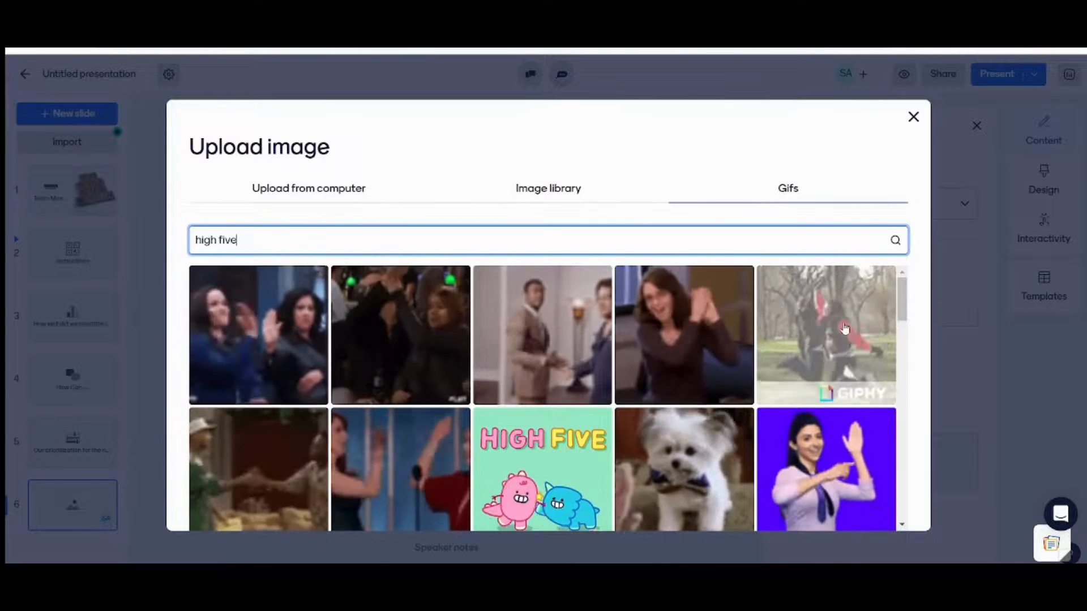
{"action": "left_click", "coordinate": [825, 334]}
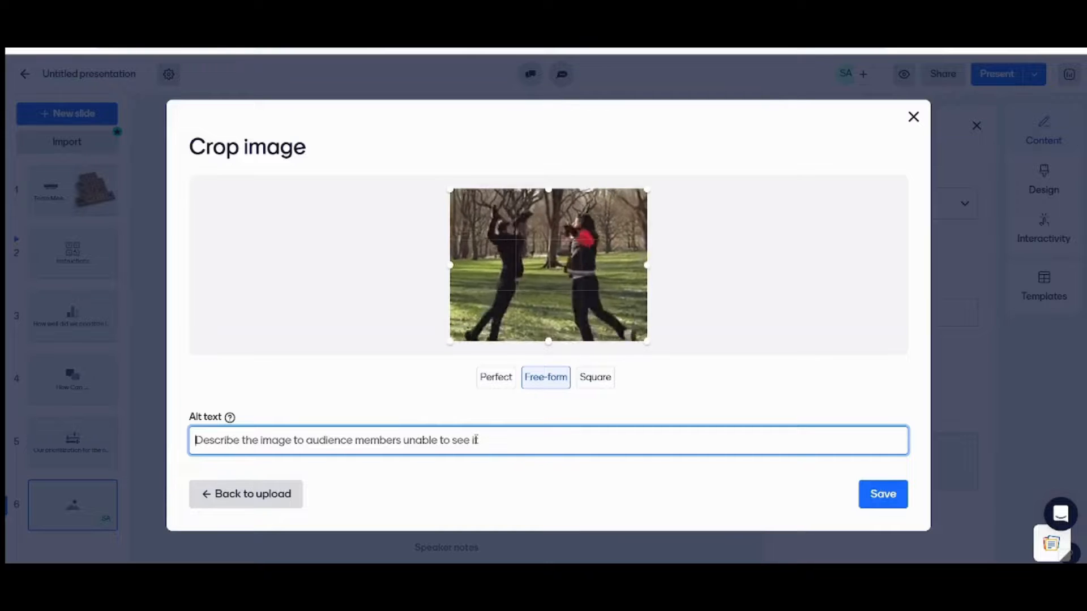
{"action": "type", "text": "Let's make this happen!"}
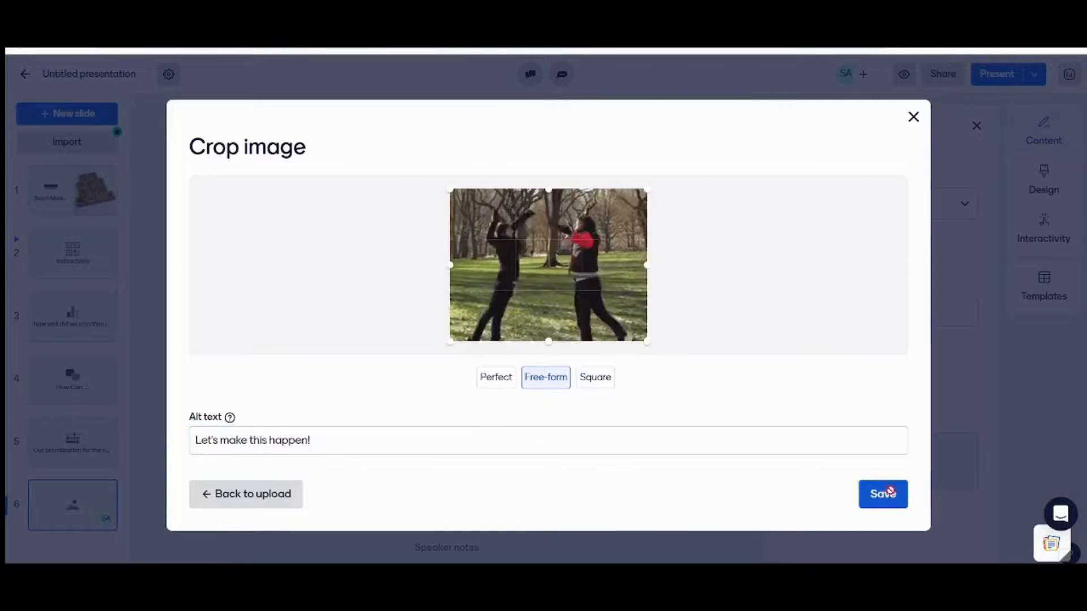
{"action": "left_click", "coordinate": [883, 493]}
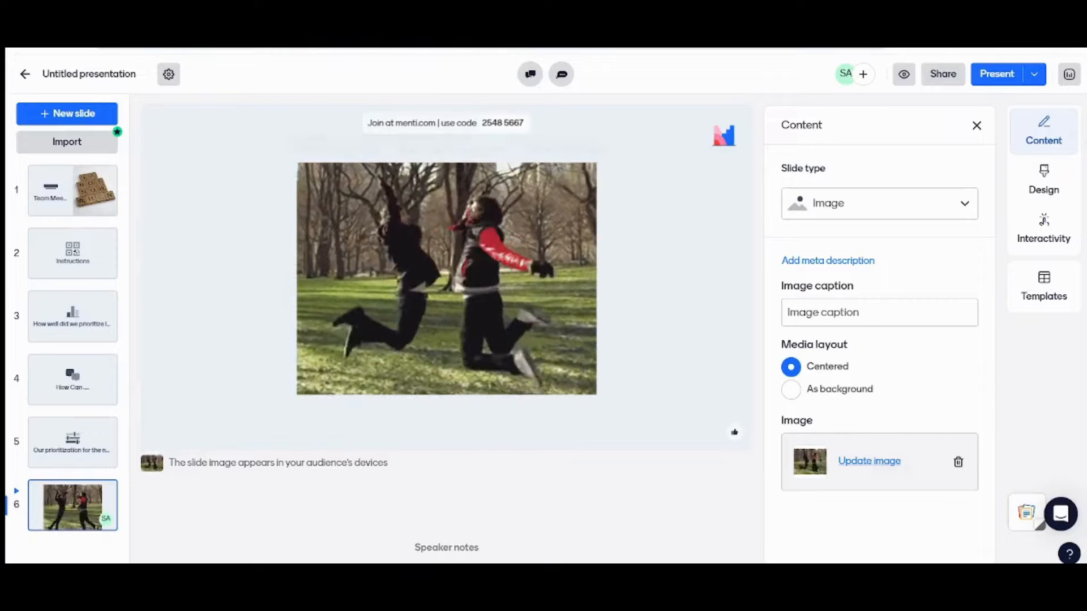
Caption the slide-six high-five GIF 'Let's make this happen!'
{"action": "left_click", "coordinate": [996, 74]}
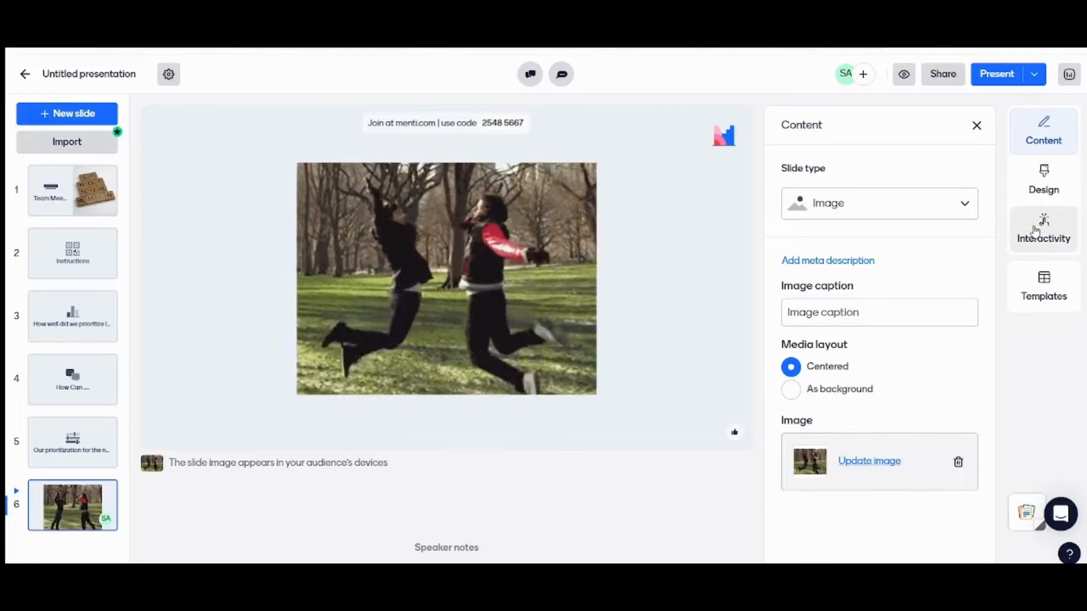
{"action": "left_click", "coordinate": [1042, 180]}
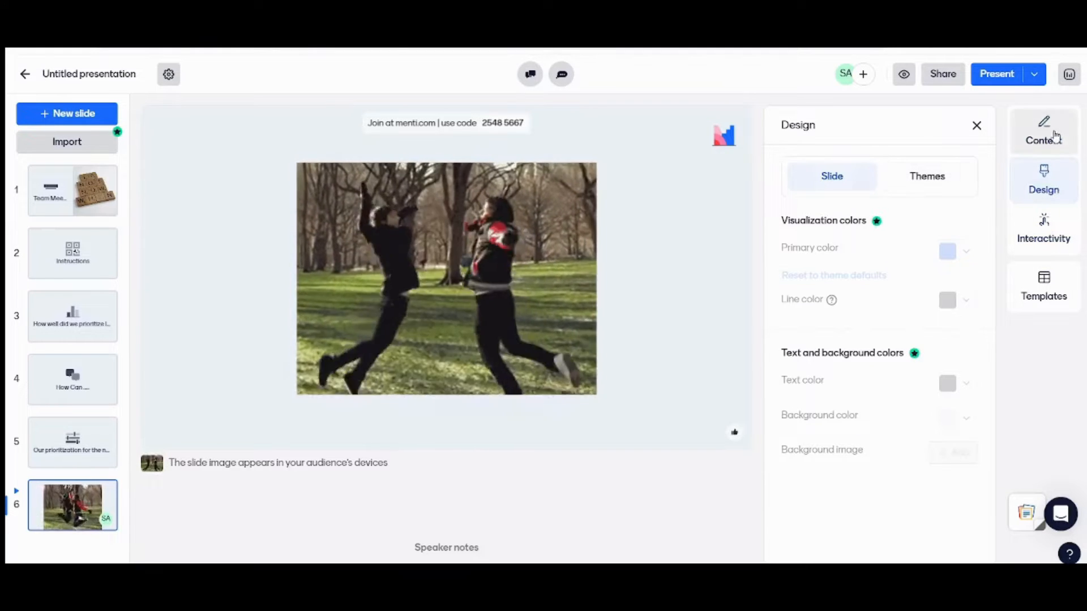
{"action": "left_click", "coordinate": [1043, 132]}
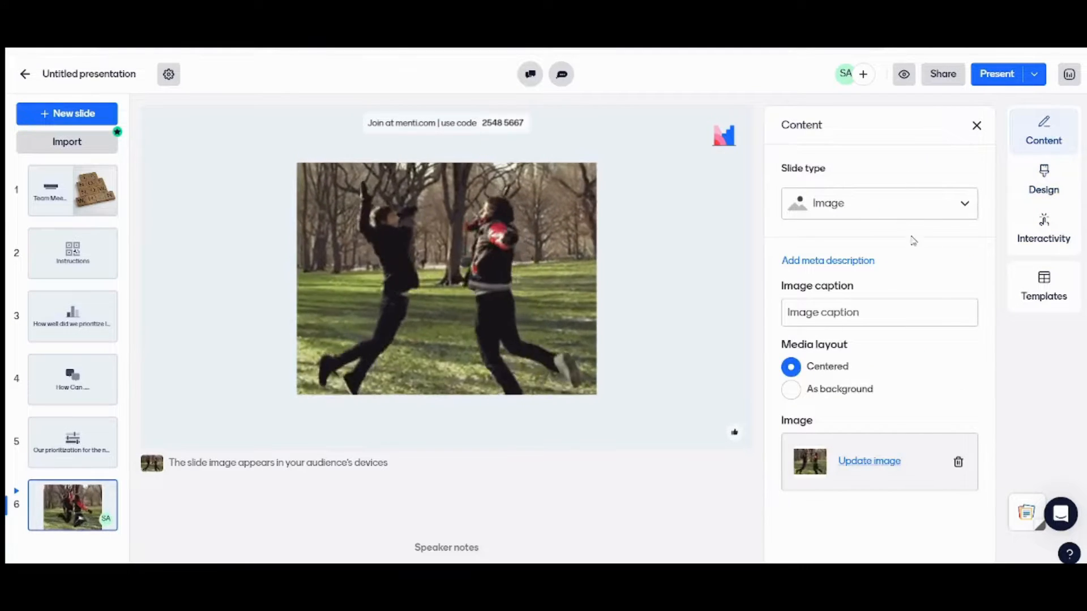
{"action": "left_click", "coordinate": [878, 312]}
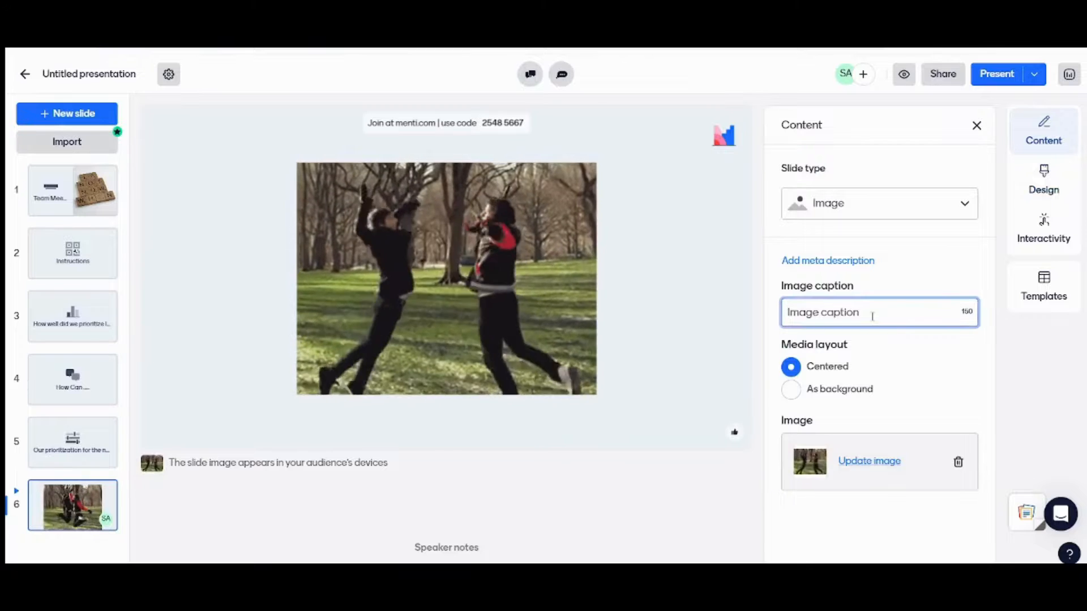
{"action": "type", "text": "Let's make this happen!"}
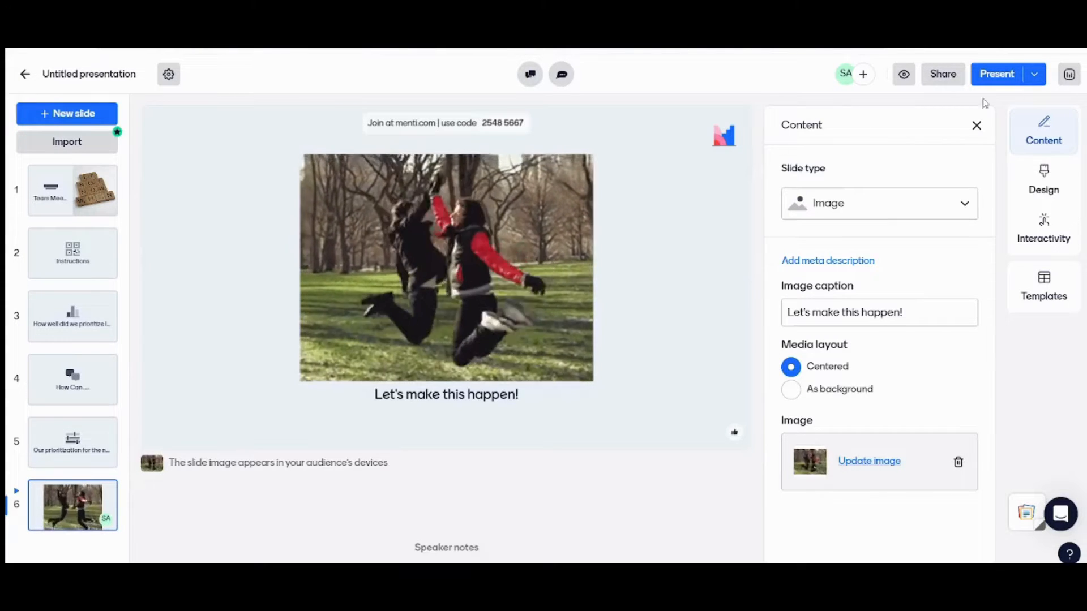
{"action": "left_click", "coordinate": [1033, 74]}
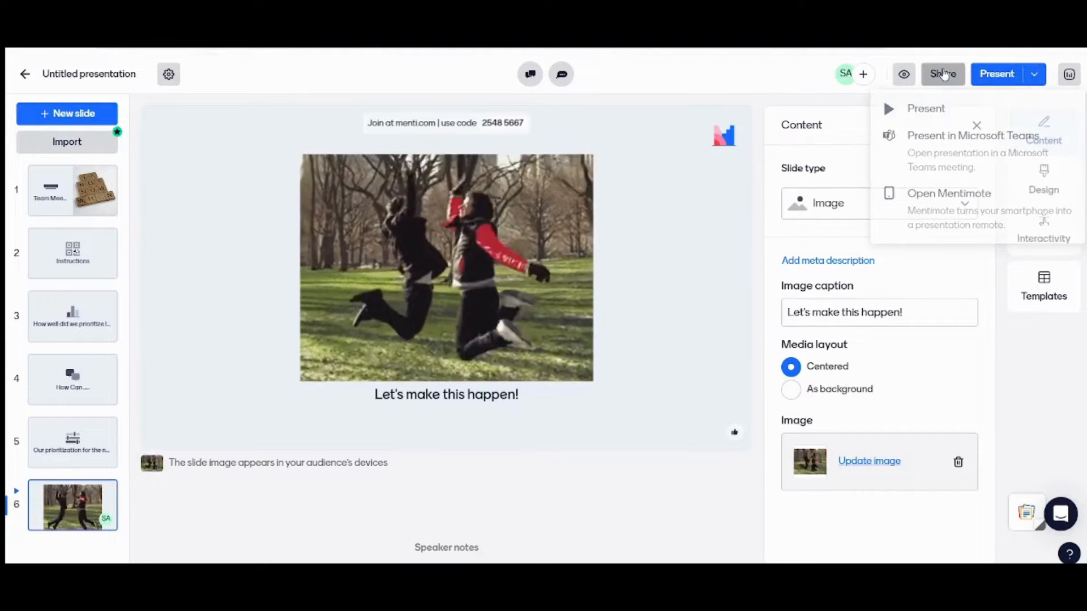
Copy the participant invite link, review the Editors and Results sharing tabs, then close
{"action": "left_click", "coordinate": [941, 74]}
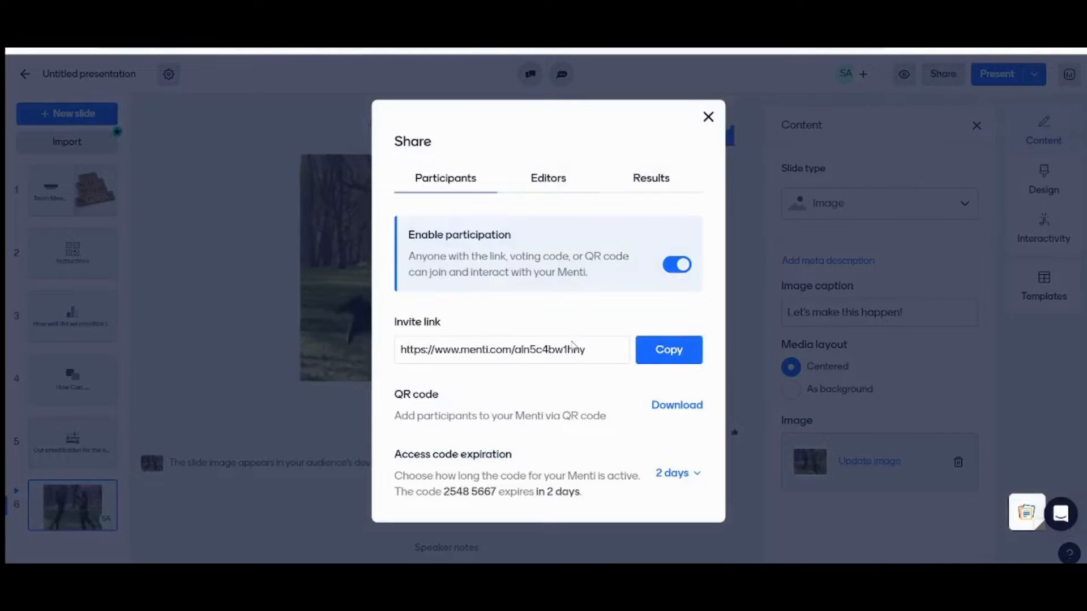
{"action": "left_click", "coordinate": [667, 349]}
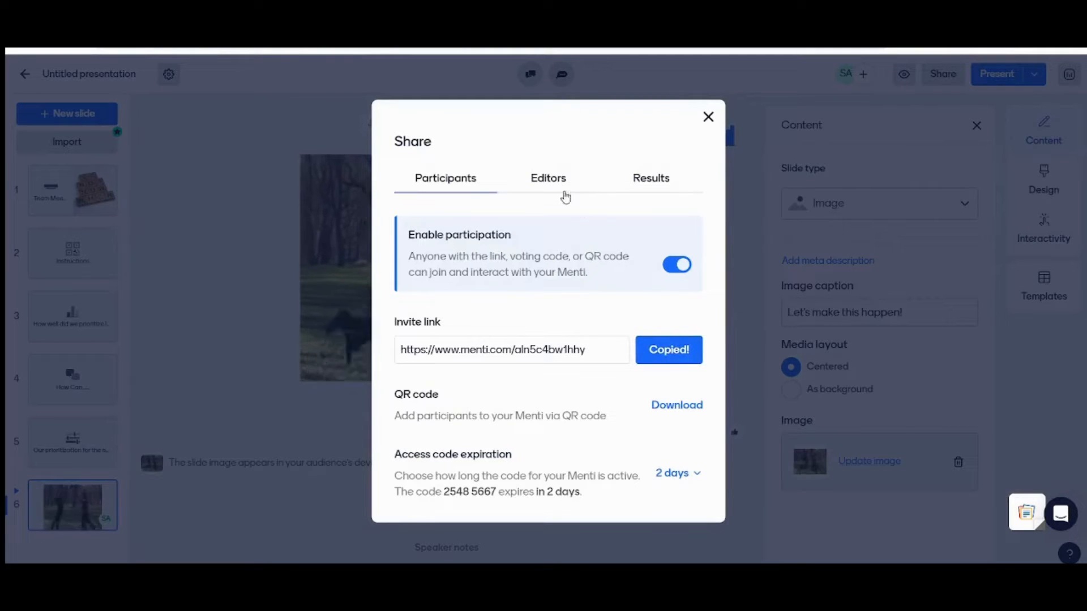
{"action": "left_click", "coordinate": [548, 177]}
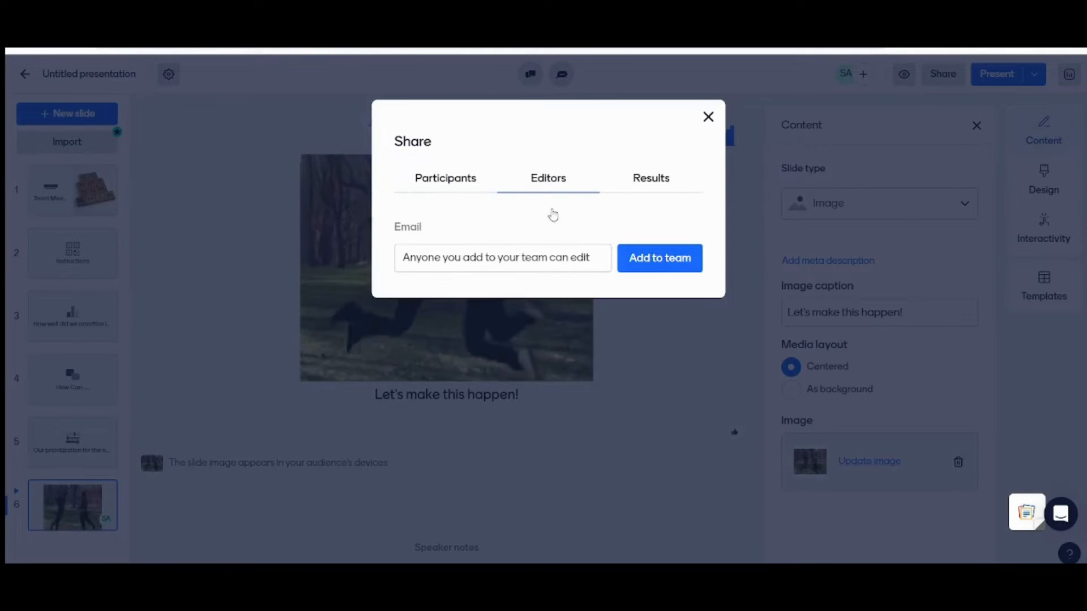
{"action": "left_click", "coordinate": [650, 179]}
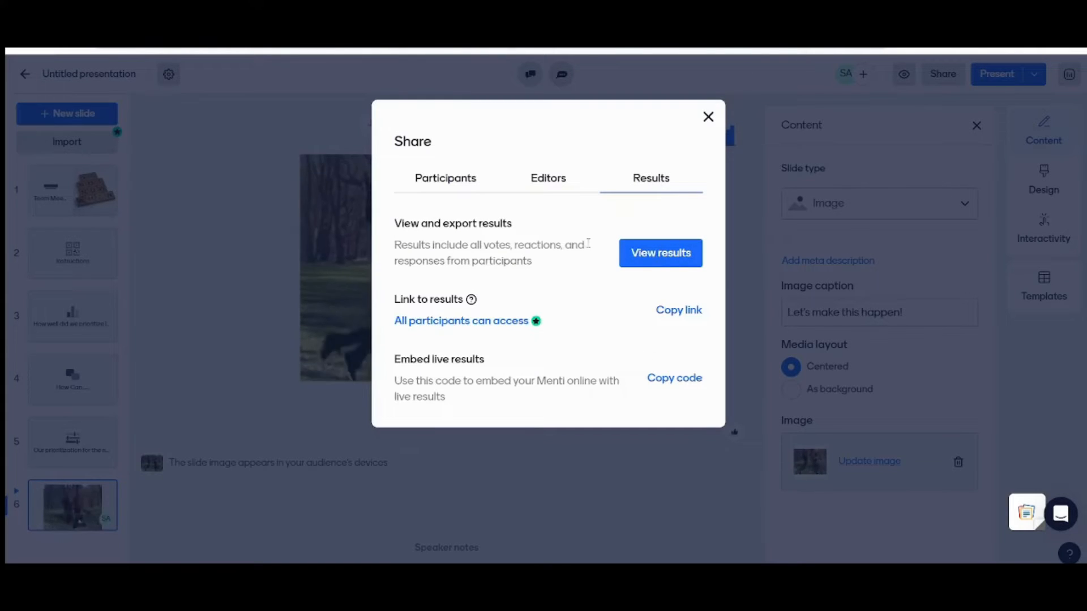
{"action": "mouse_move", "coordinate": [654, 229]}
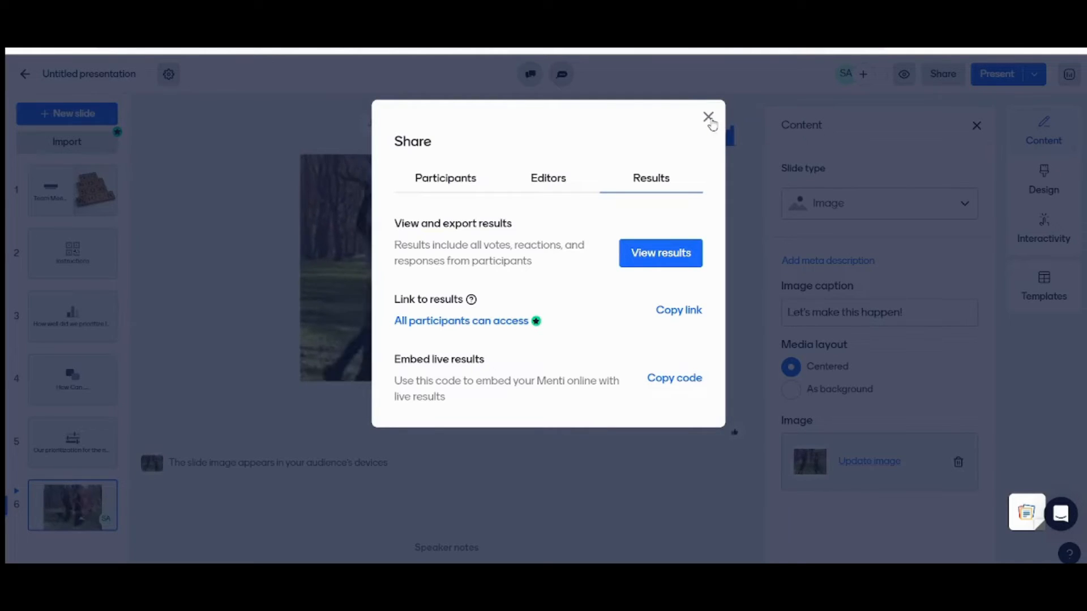
{"action": "left_click", "coordinate": [708, 117]}
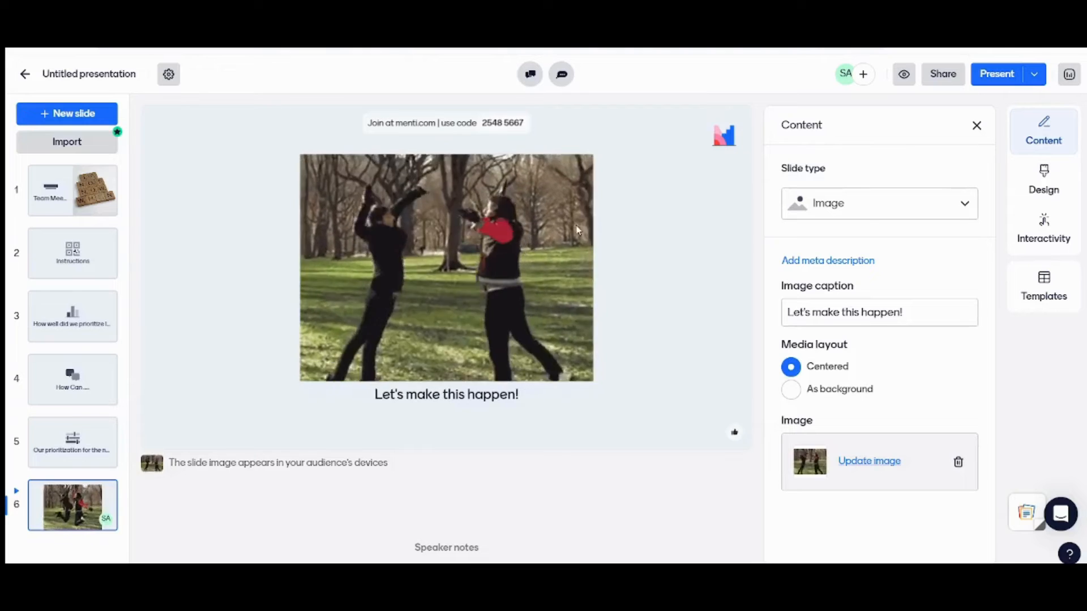